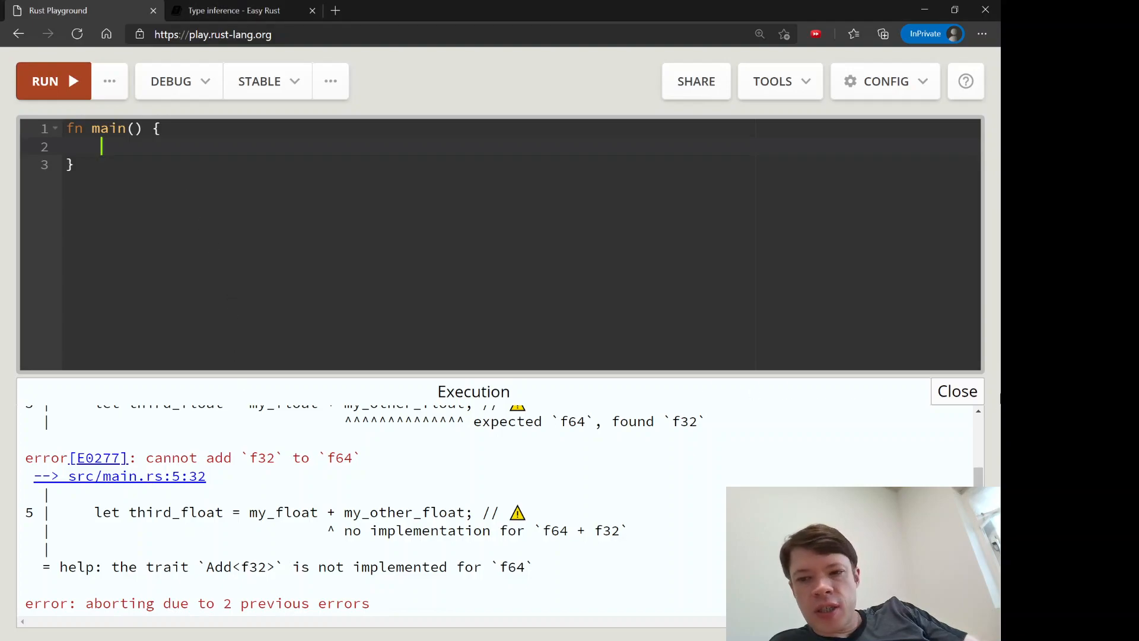
Dismiss the old compiler output and write a type-inference comment about Rust guessing types.
click(957, 391)
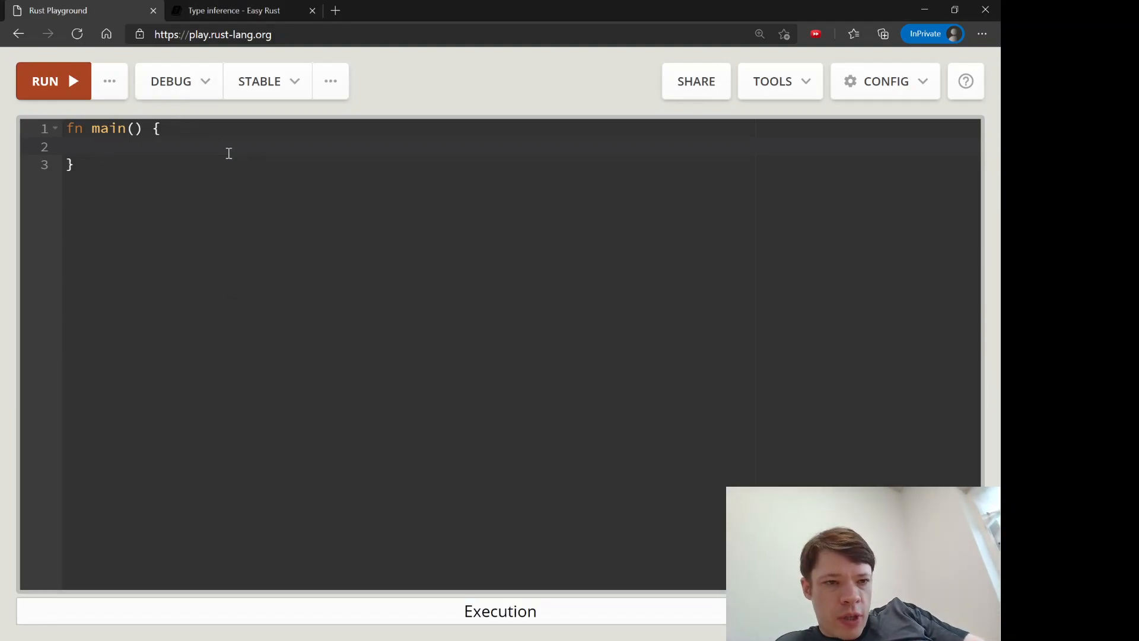
text(Type inference =)
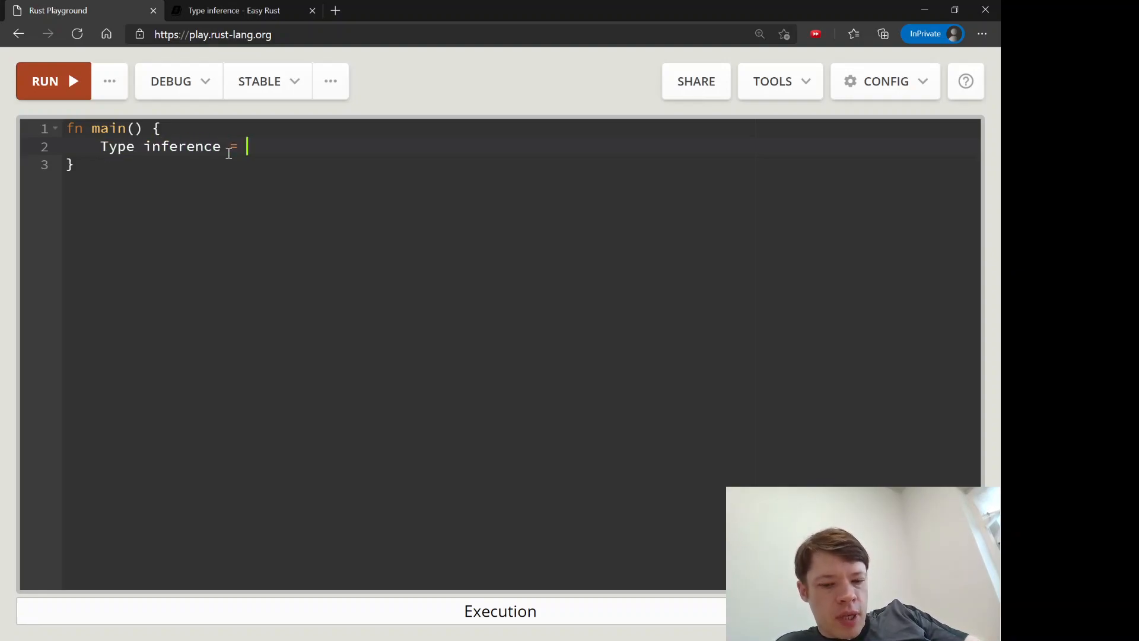
text(Rust will guess the type)
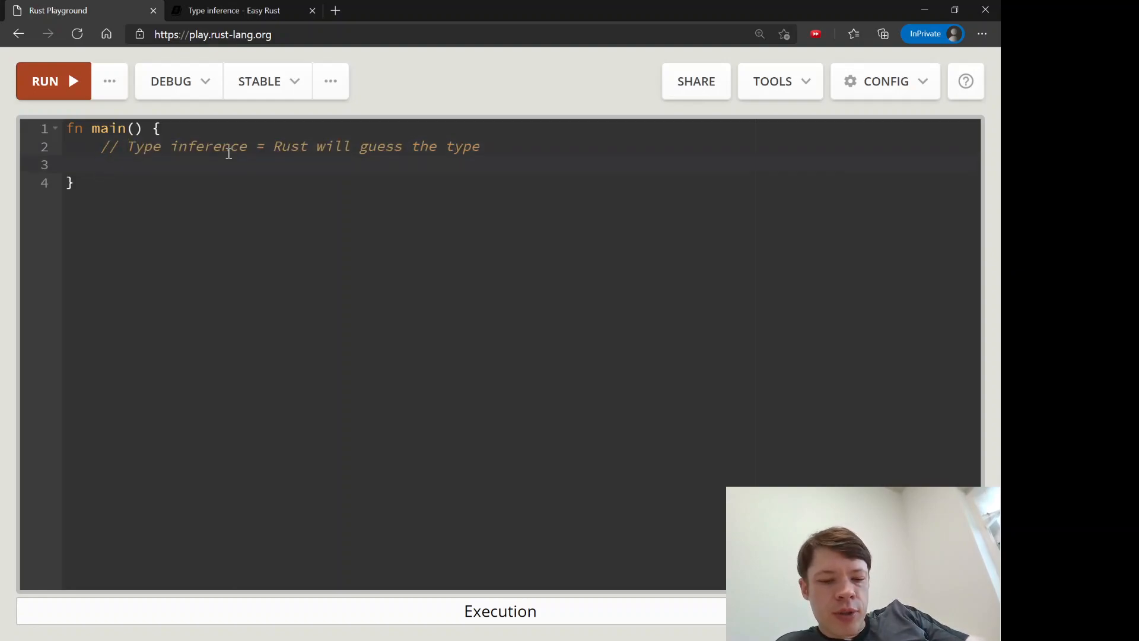
Declare let my_number = 10; with an // i32 comment.
text(let)
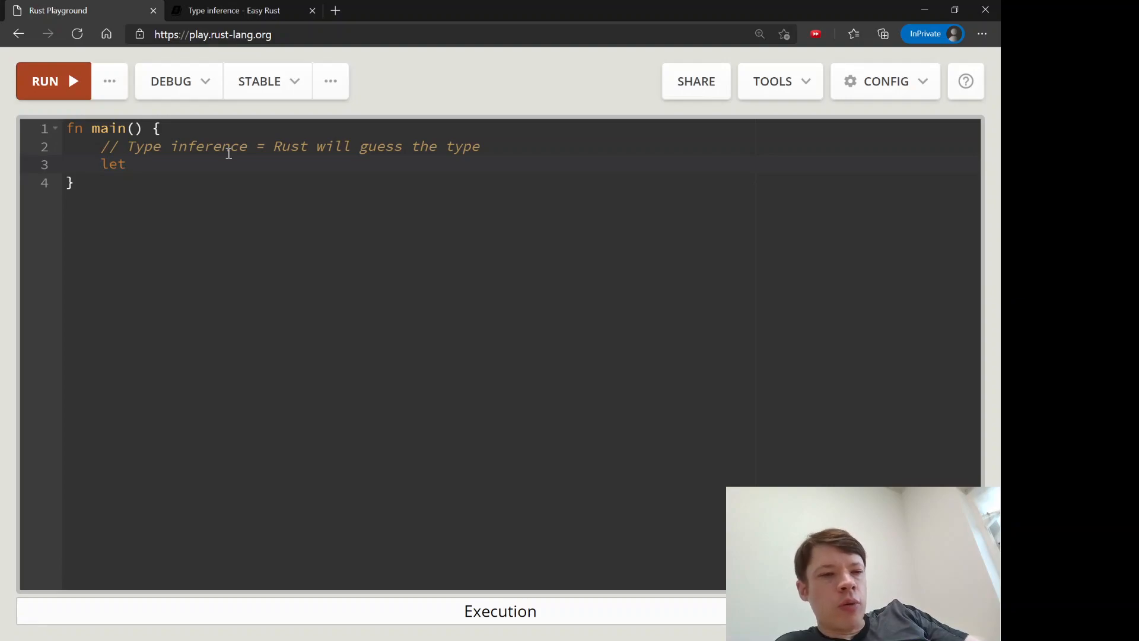
text(my_num)
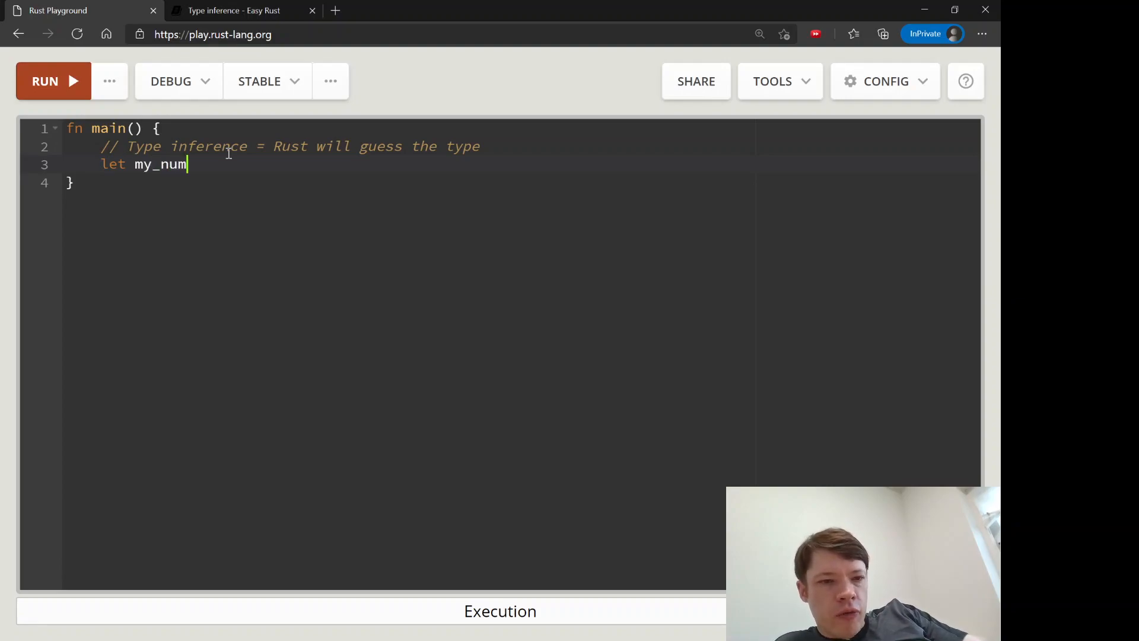
text(ber = 0;)
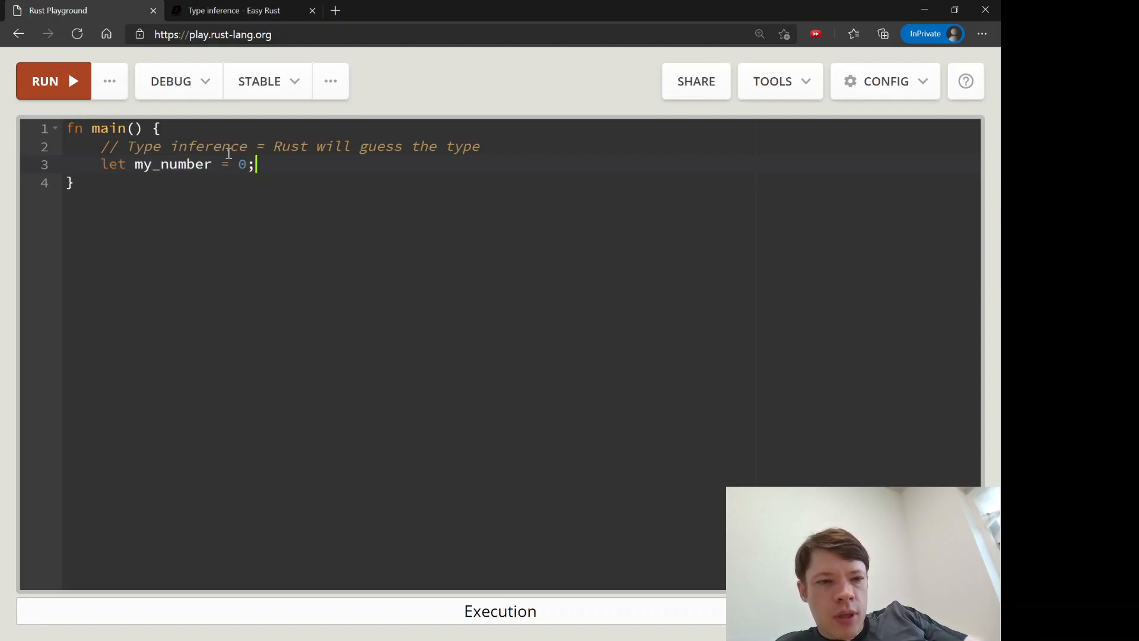
text(1)
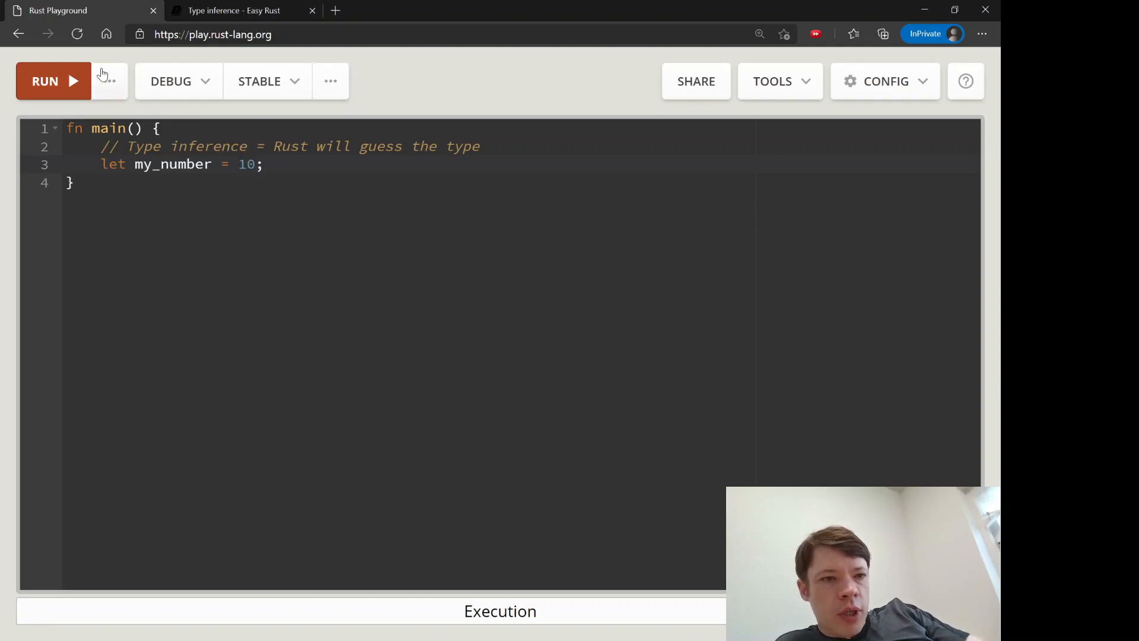
click(273, 164)
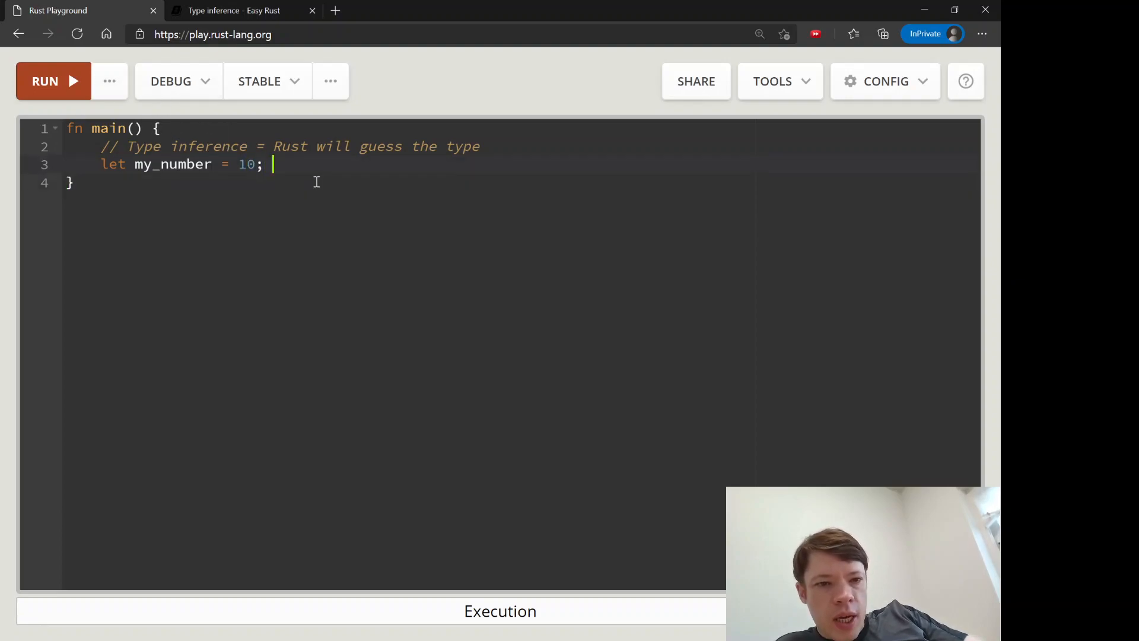
text(// i32)
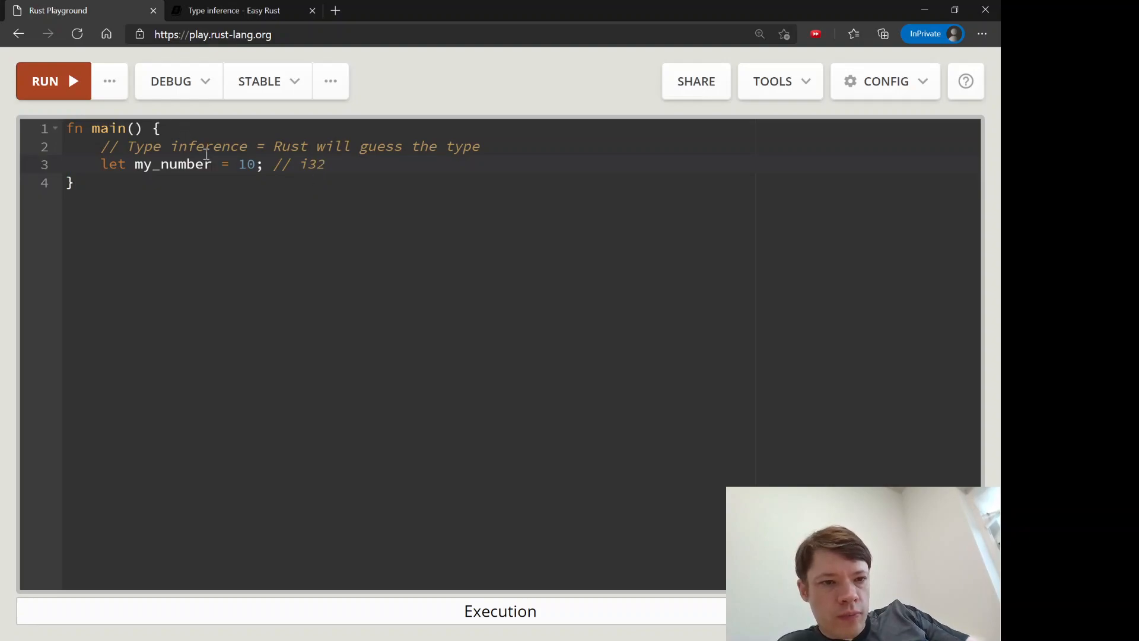
Add println!("{}", my_number) to print the value.
text(println!(""))
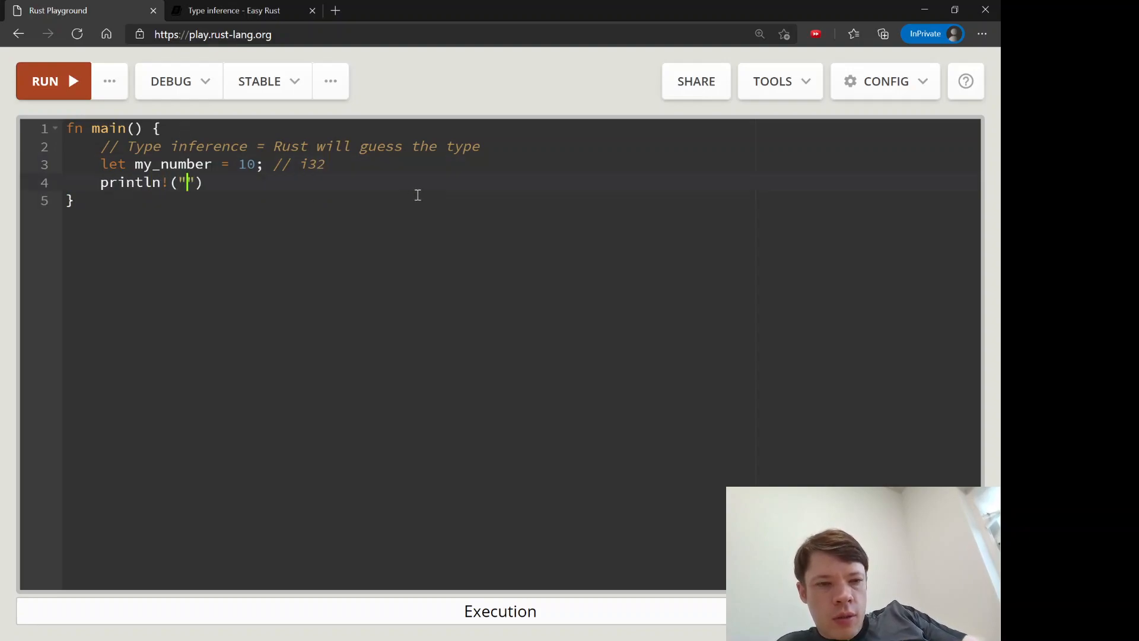
text({}",)
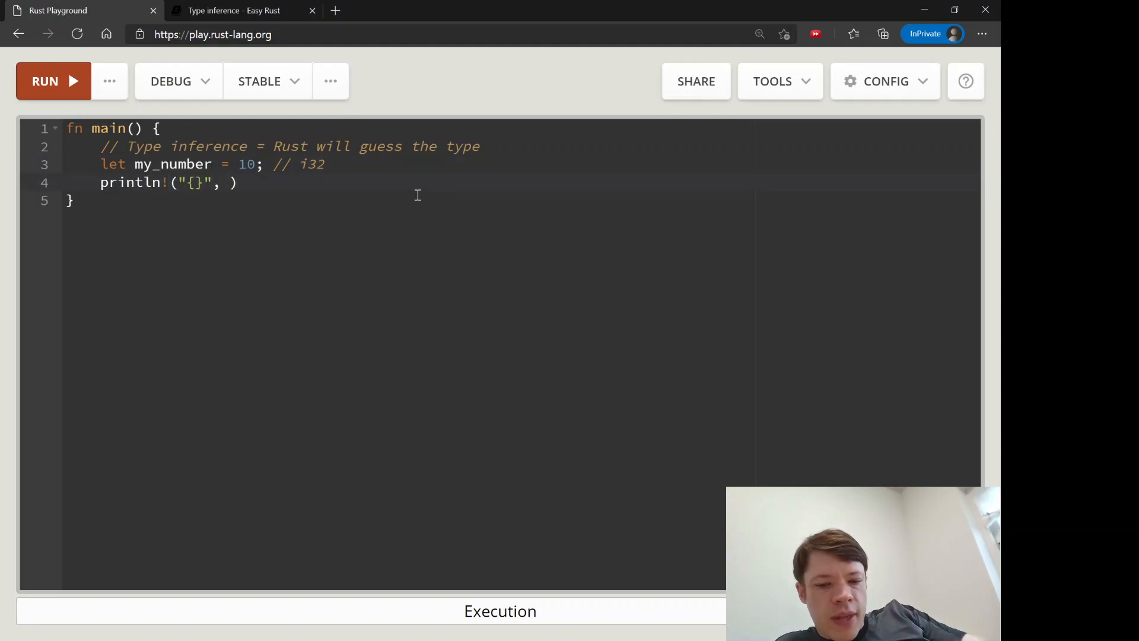
text(my_number)
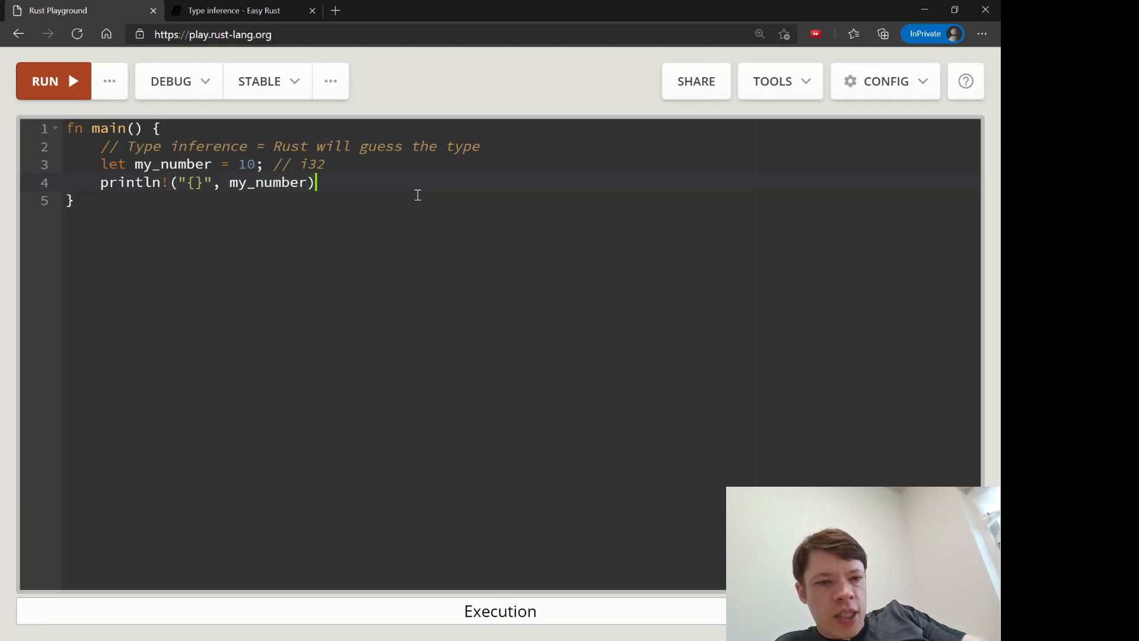
Run the program to print 10, then annotate my_number as u8 and change it to u16.
click(45, 81)
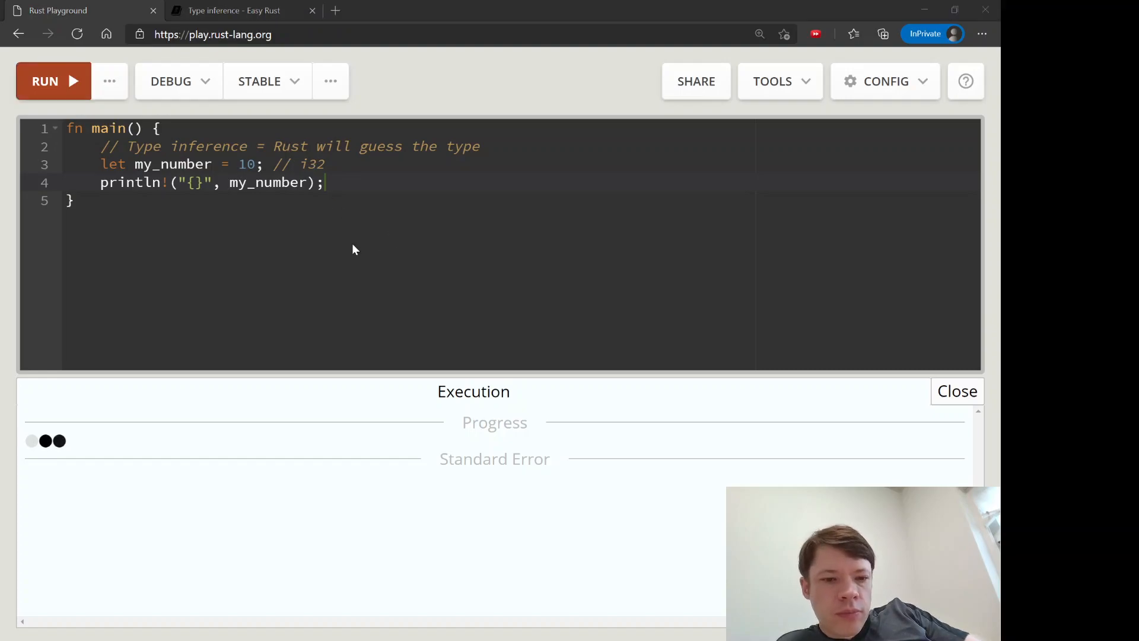
click(45, 81)
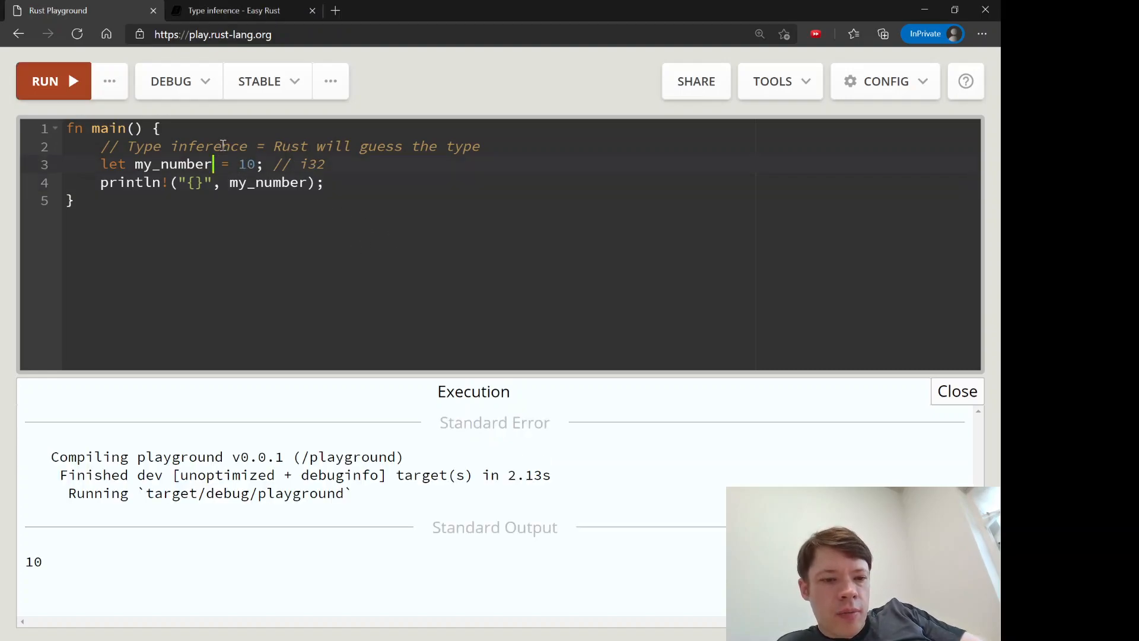
text(:)
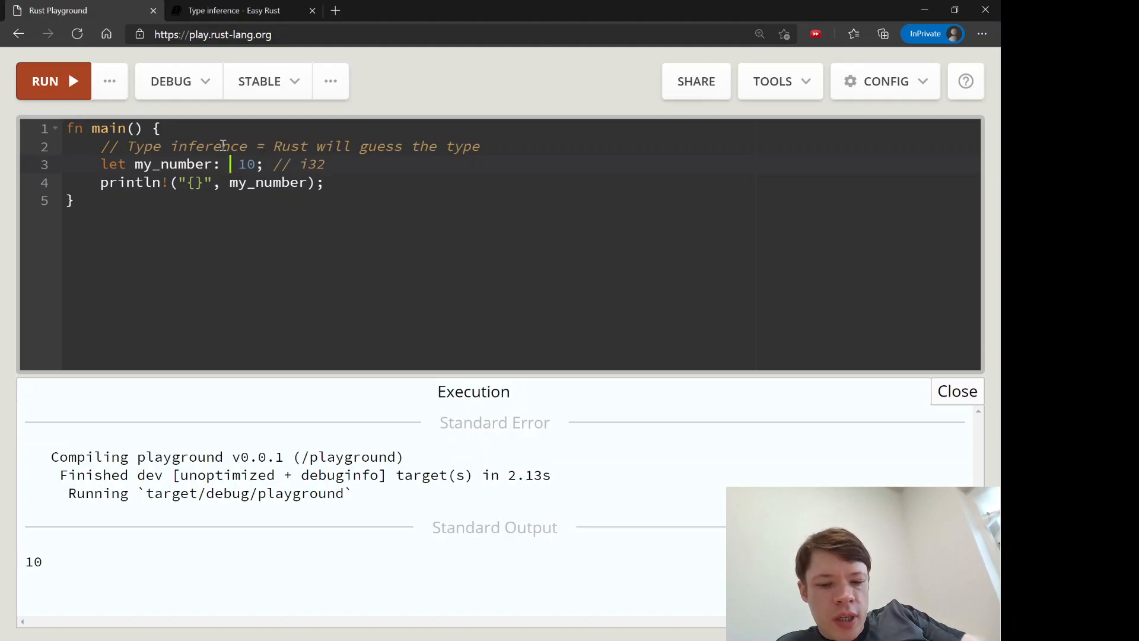
text(u8 =)
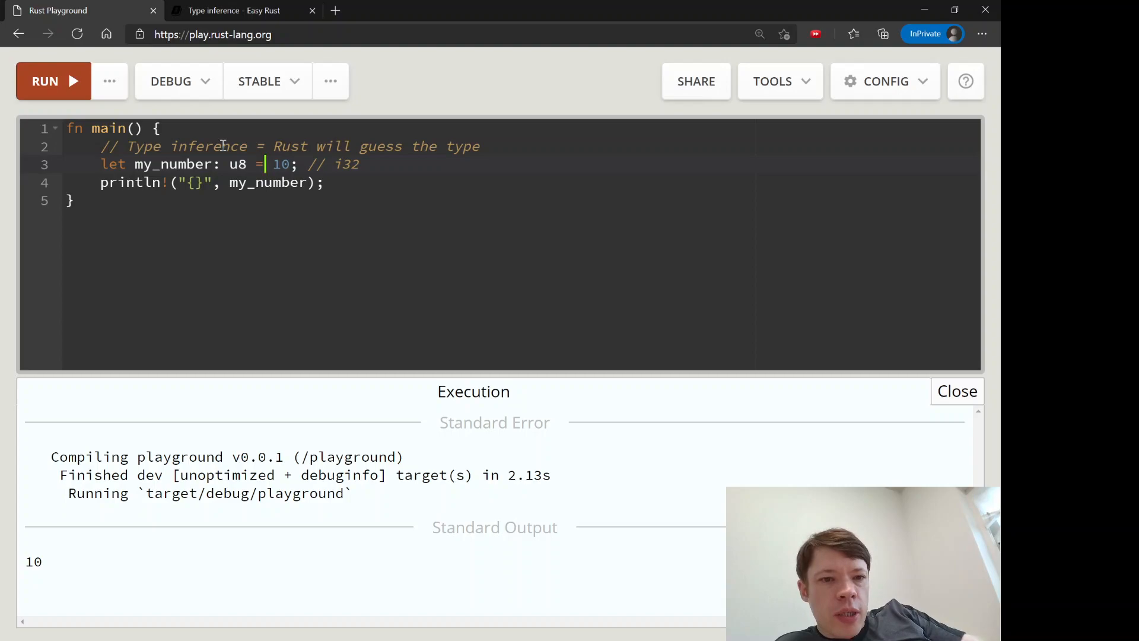
text(16)
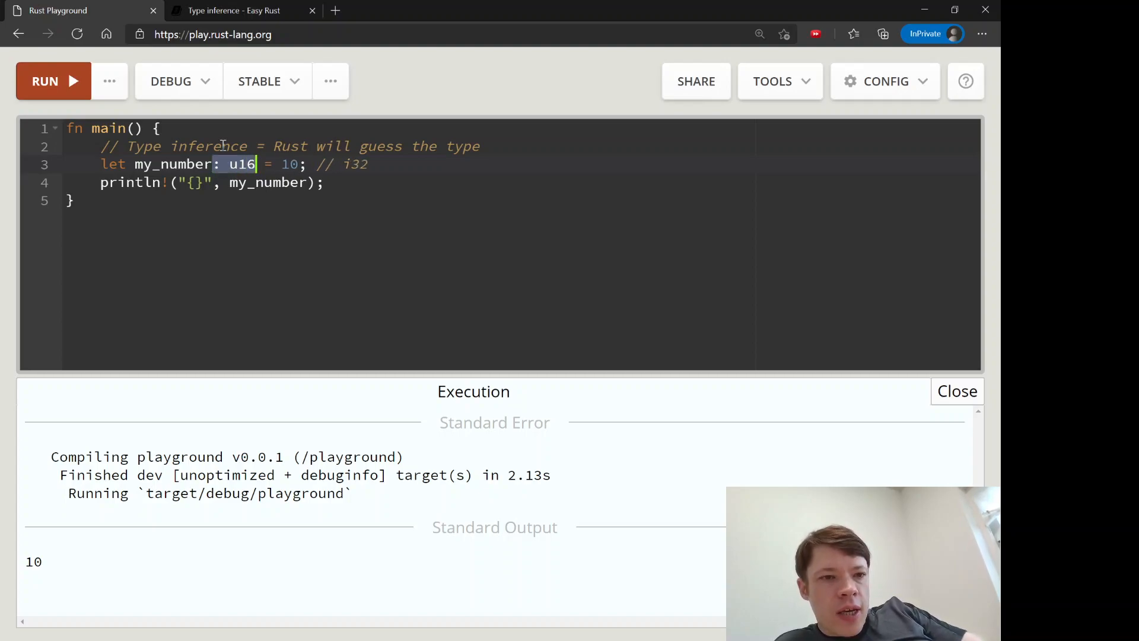
Replace the annotation with a u8 suffix on the literal and run it.
click(45, 80)
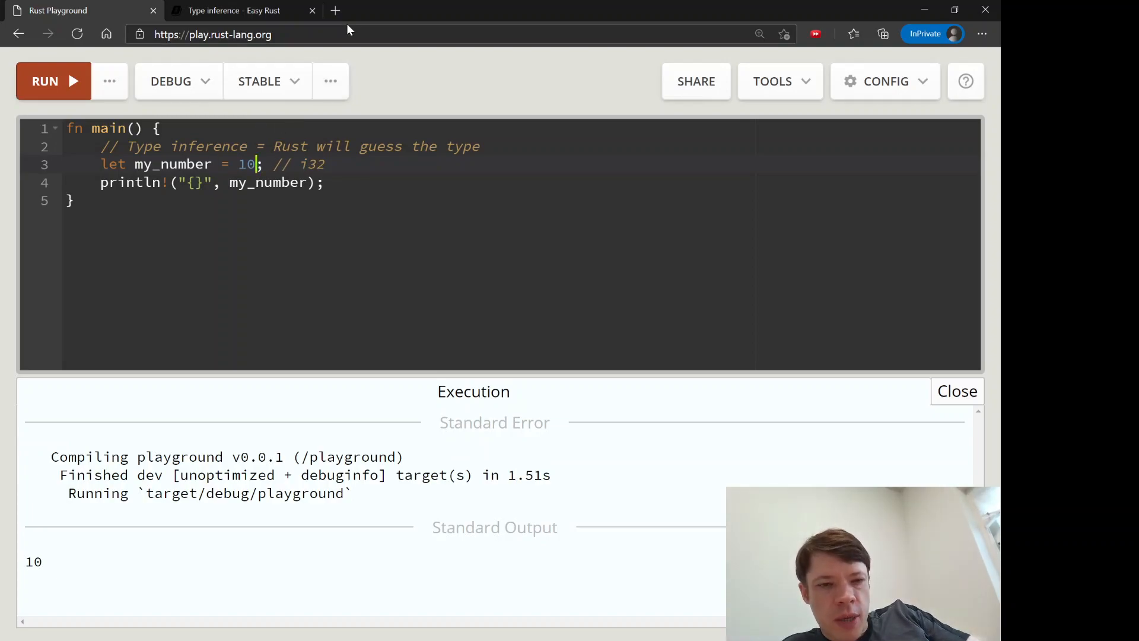
text(u8)
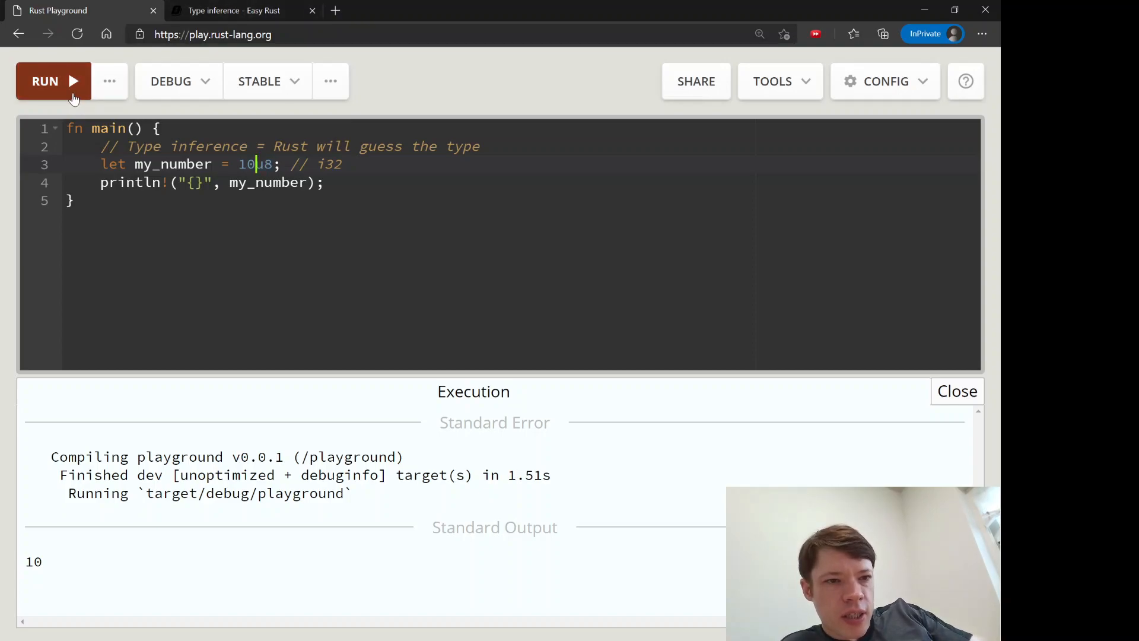
click(45, 81)
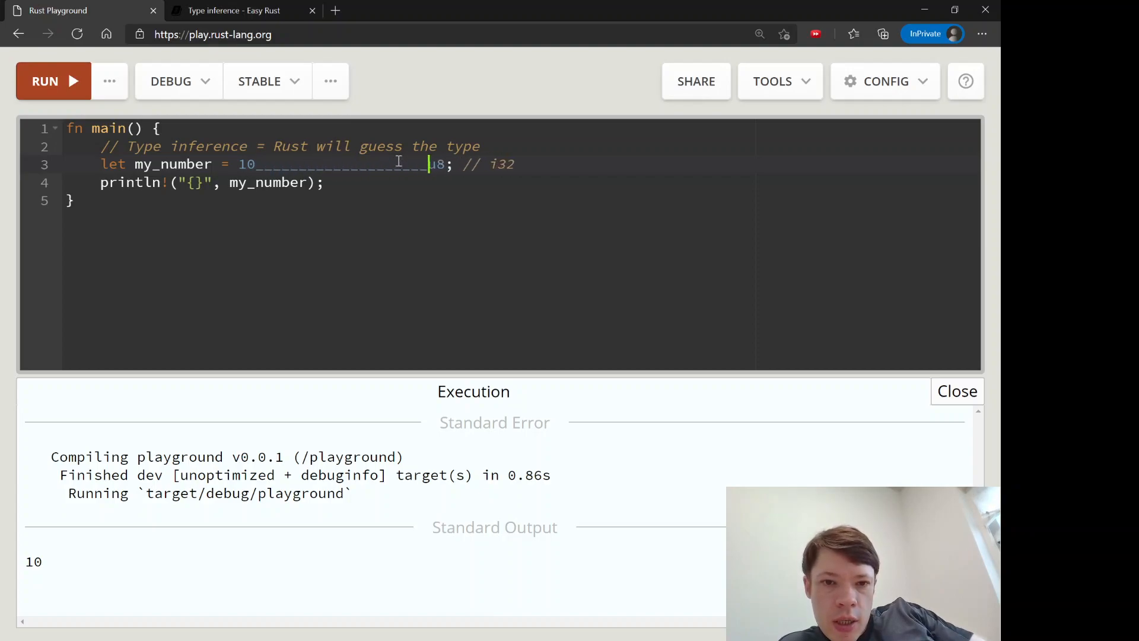
Run with underscores in the literal, then insert digit 9 among the underscores.
click(45, 80)
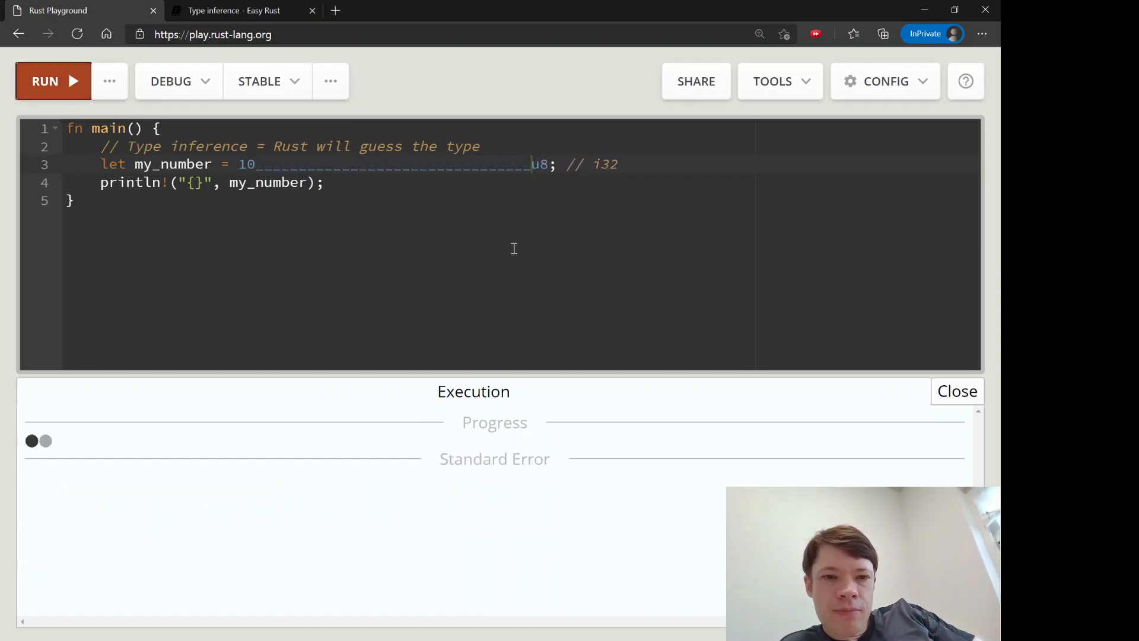
click(45, 81)
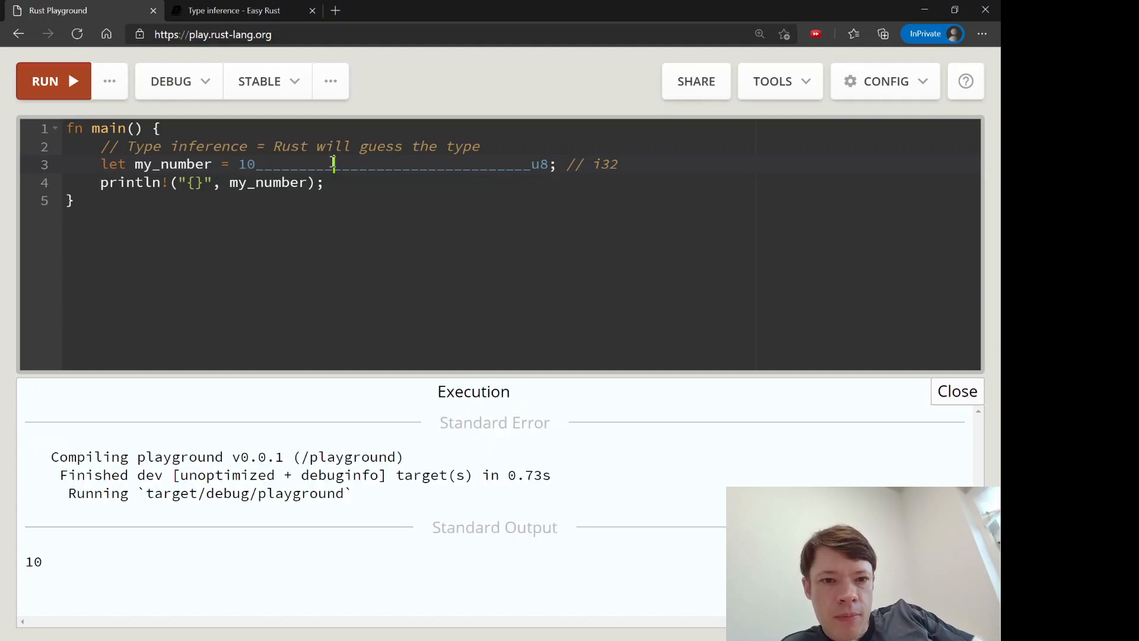
text(9)
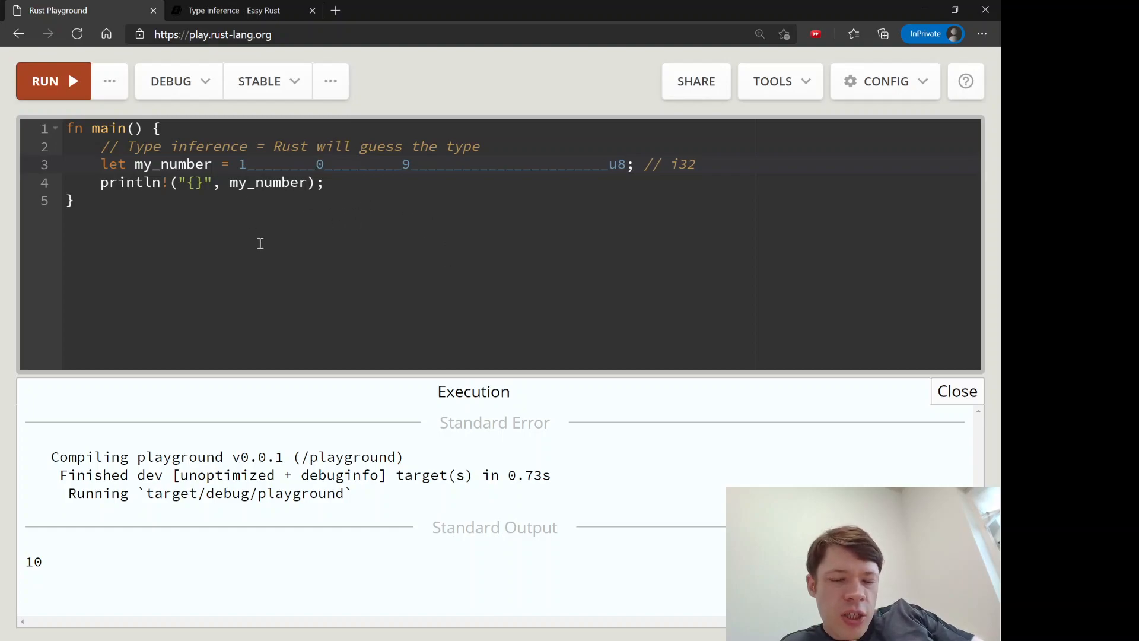
Run the program so it prints 109 and open a blank line under the declaration.
click(326, 182)
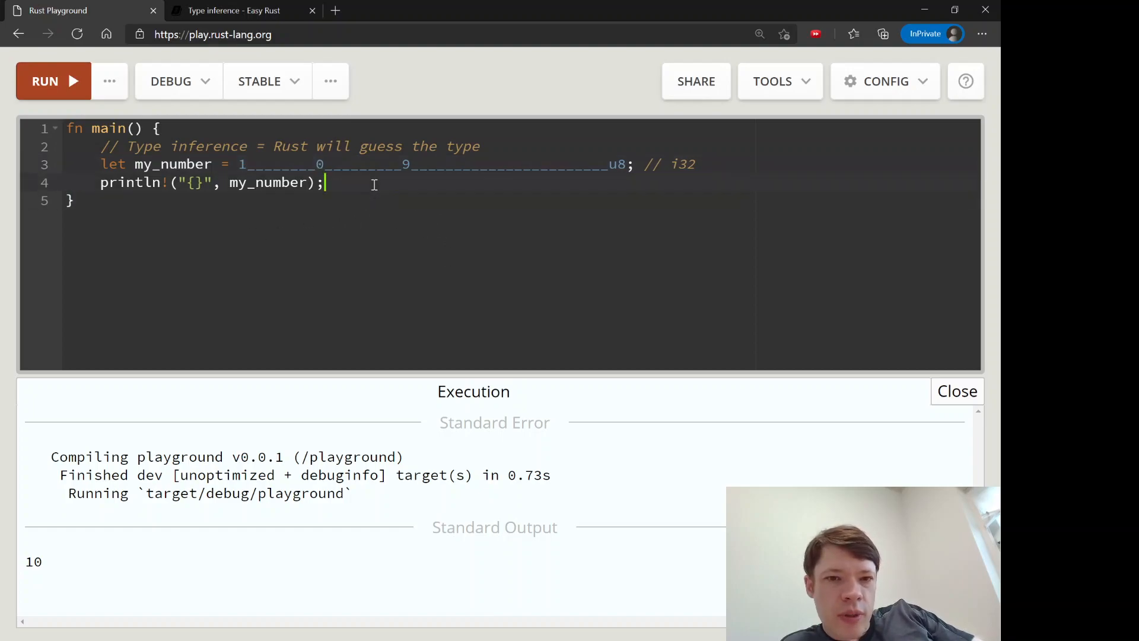
click(45, 80)
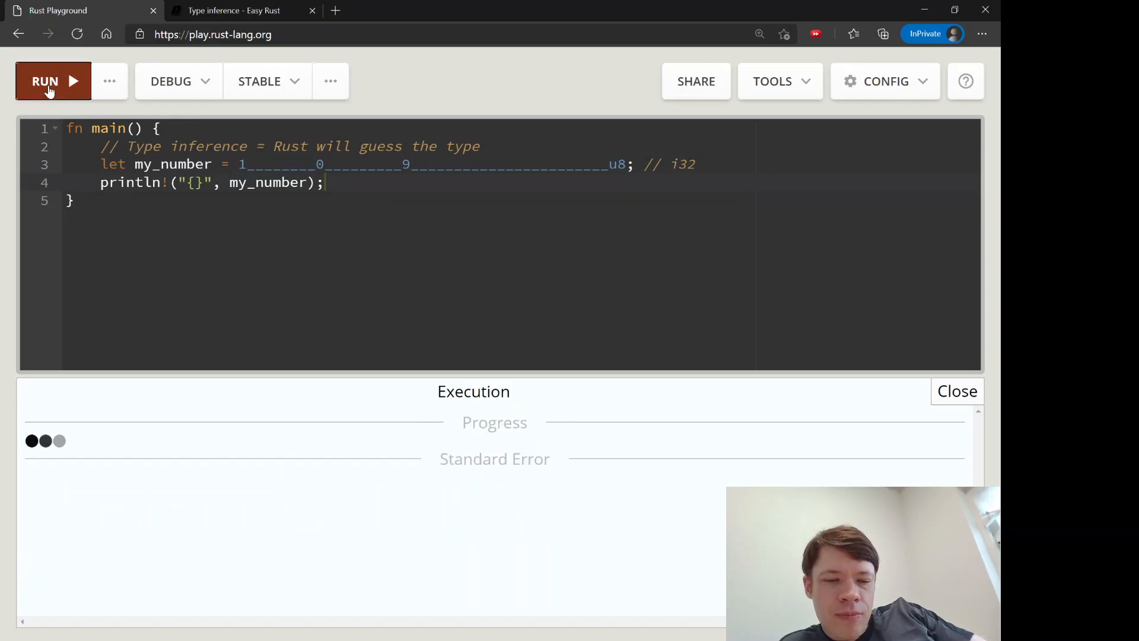
click(45, 80)
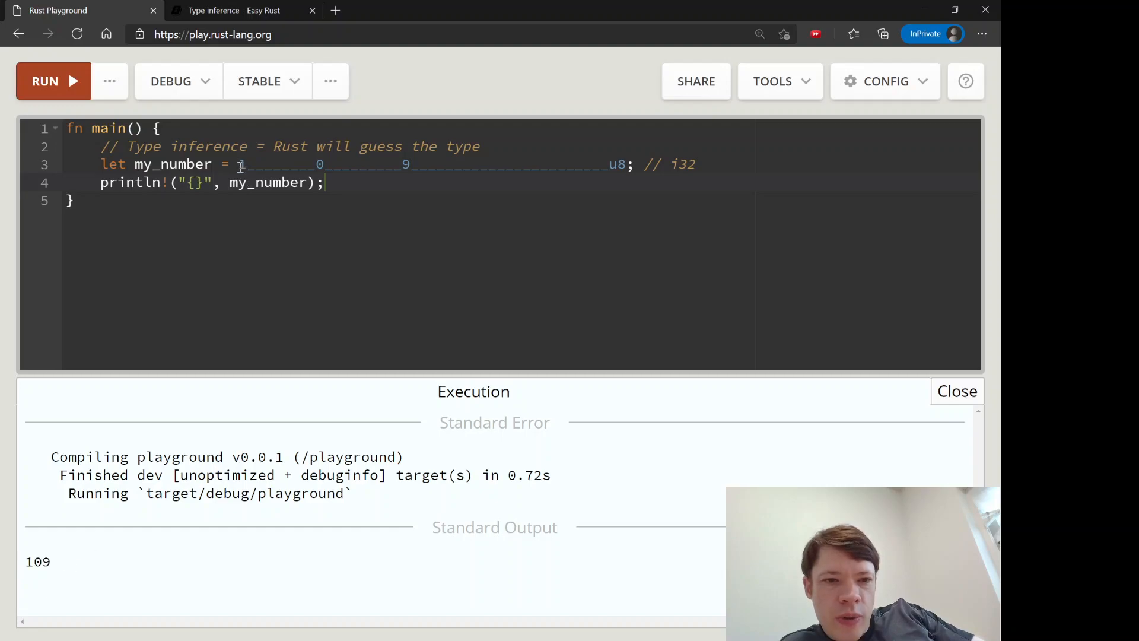
drag(250, 164, 309, 165)
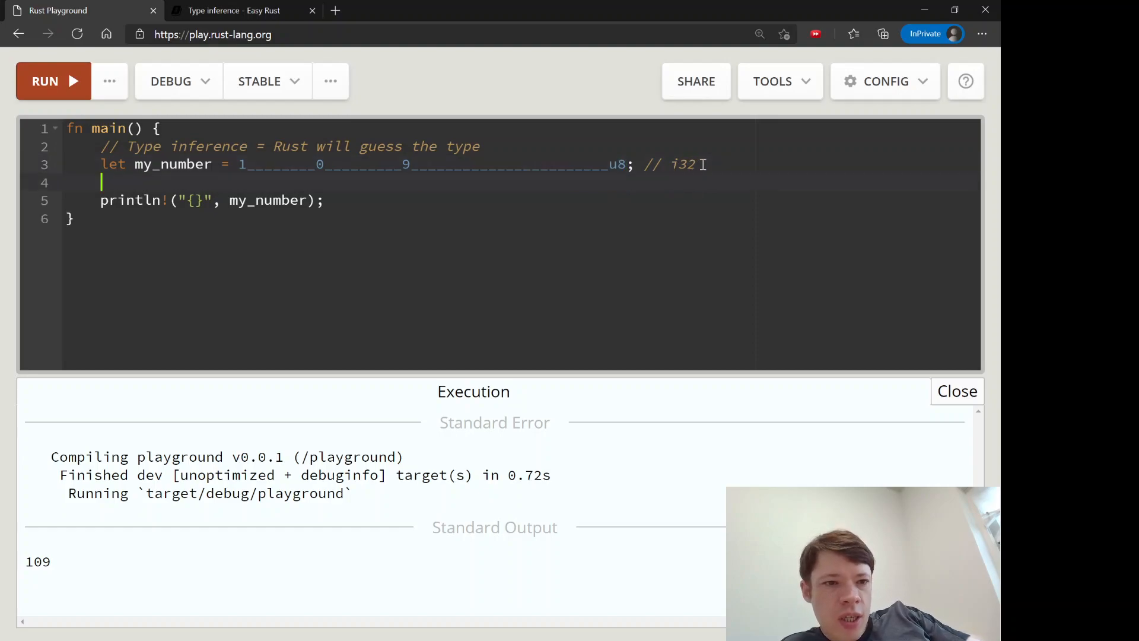
Declare let my_number_2: u8 = 109; on the new line.
text(let)
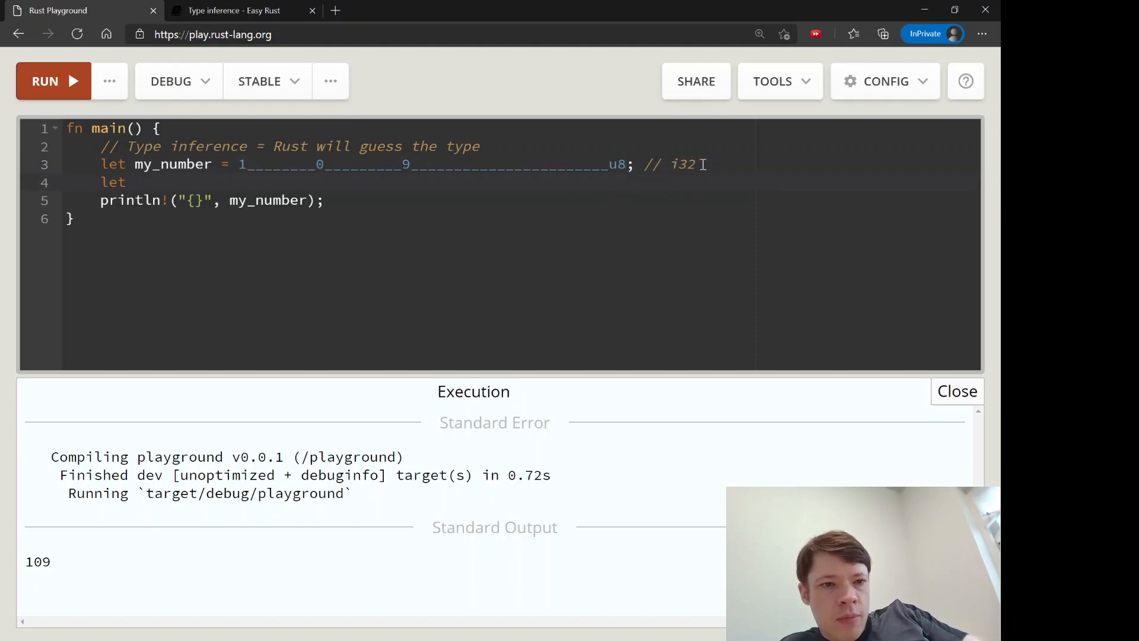
text(my_number_2)
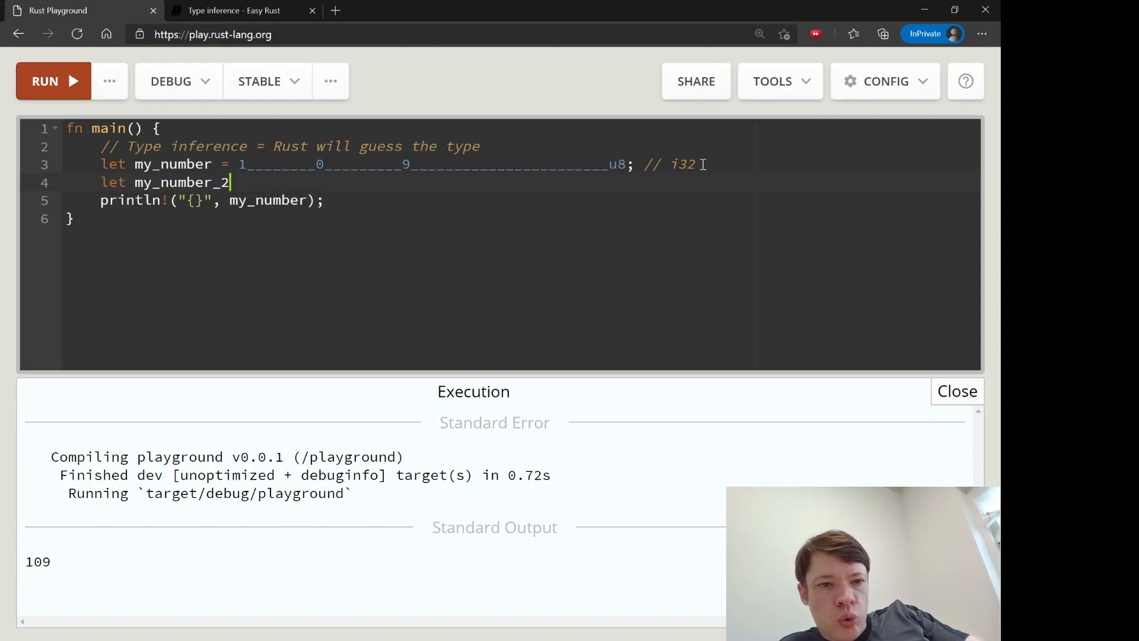
text(:)
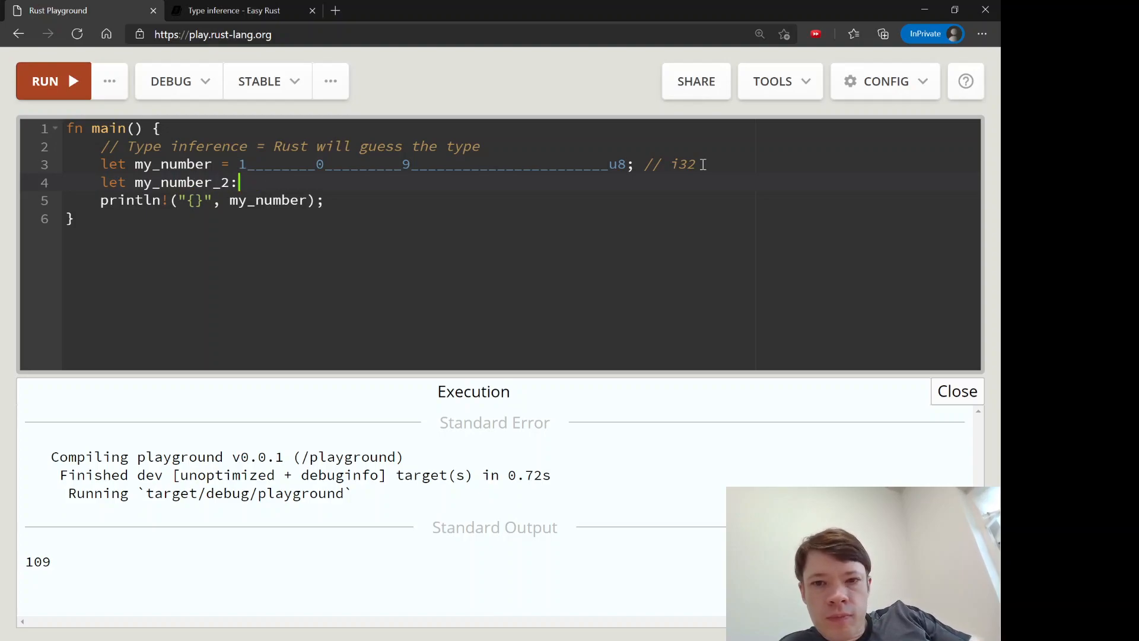
text(u8 =)
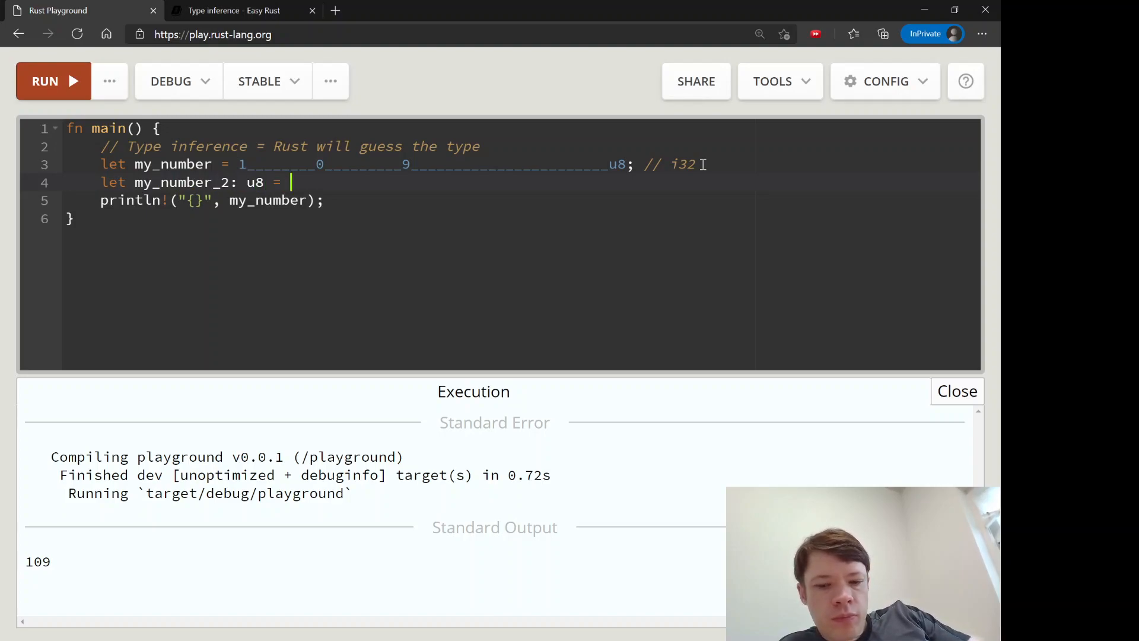
text(109;)
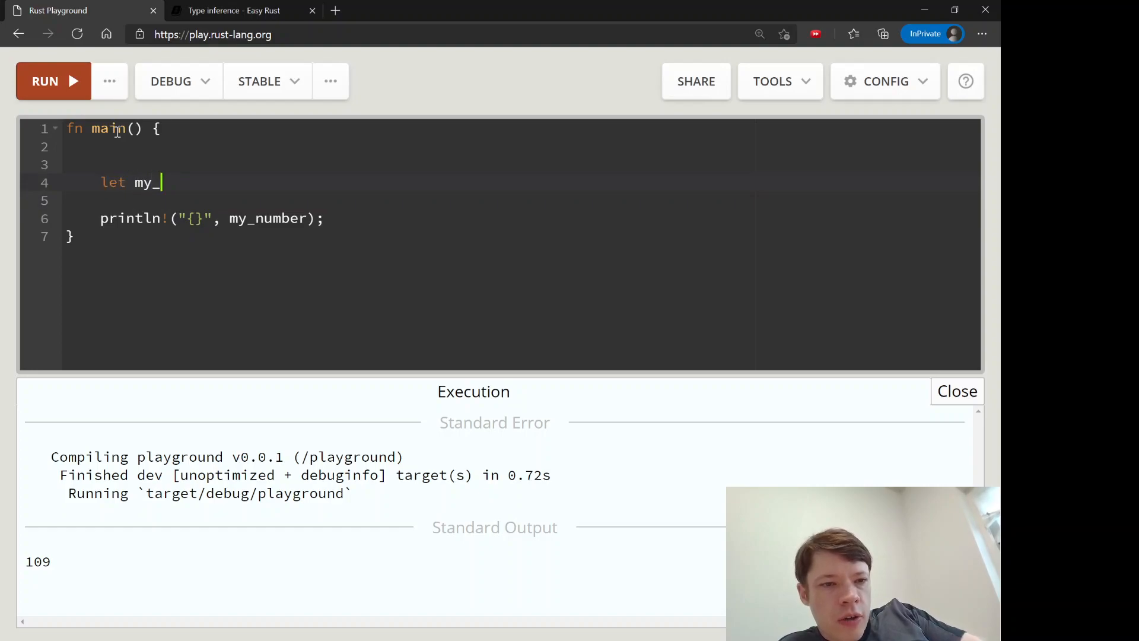
text(number:)
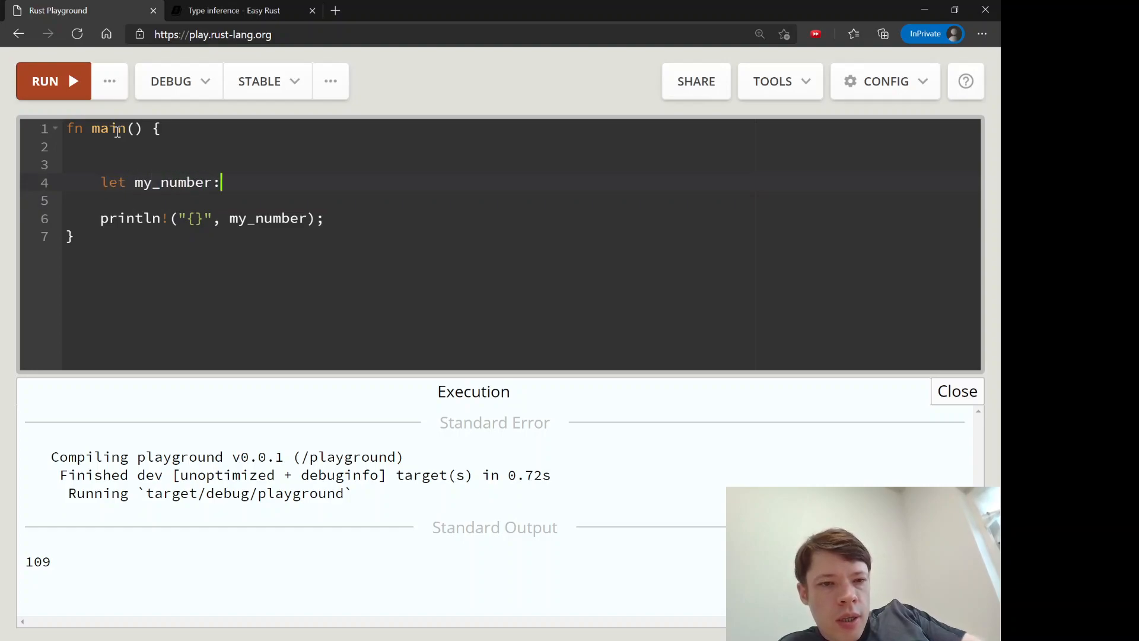
text(= 0982390823)
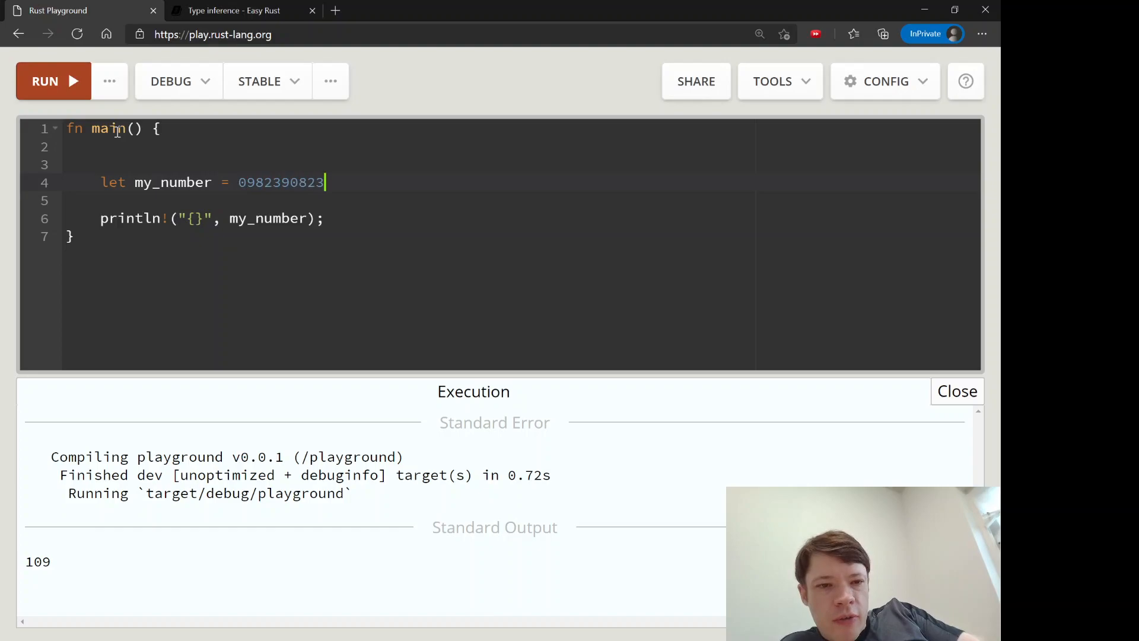
click(247, 182)
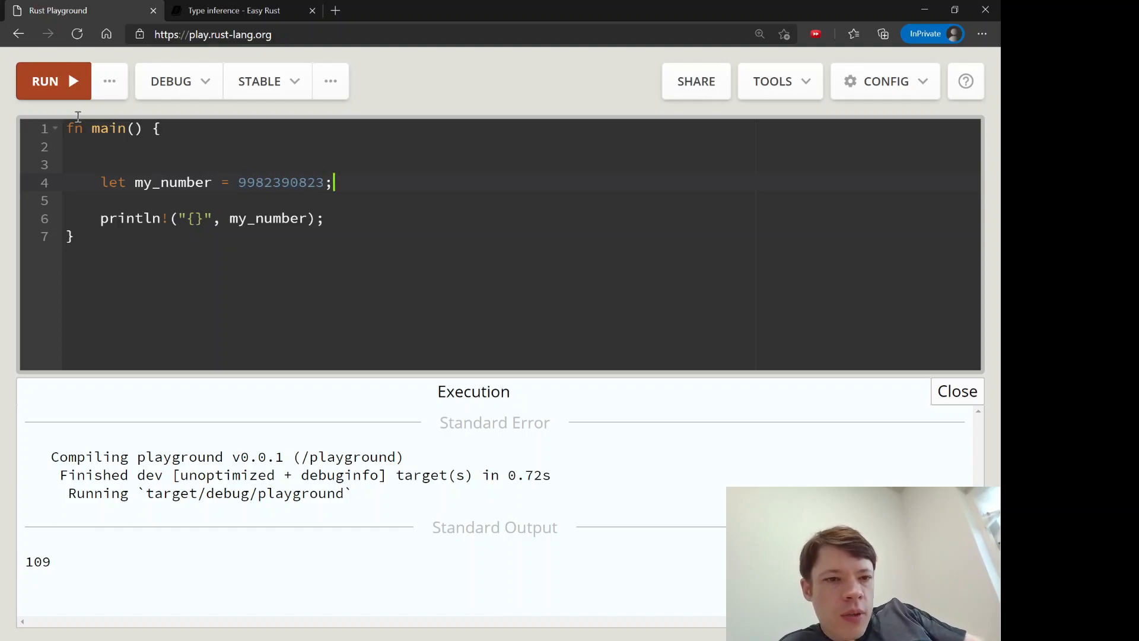
click(45, 81)
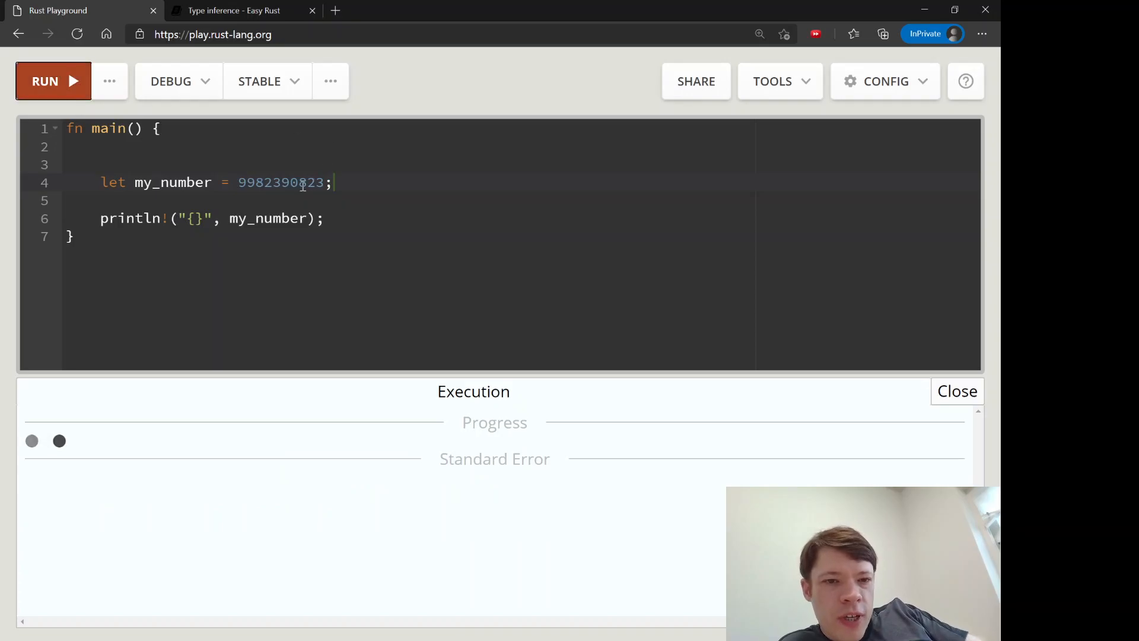
Group the literal as 9_982_390_823 and add an // i32 comment.
click(45, 81)
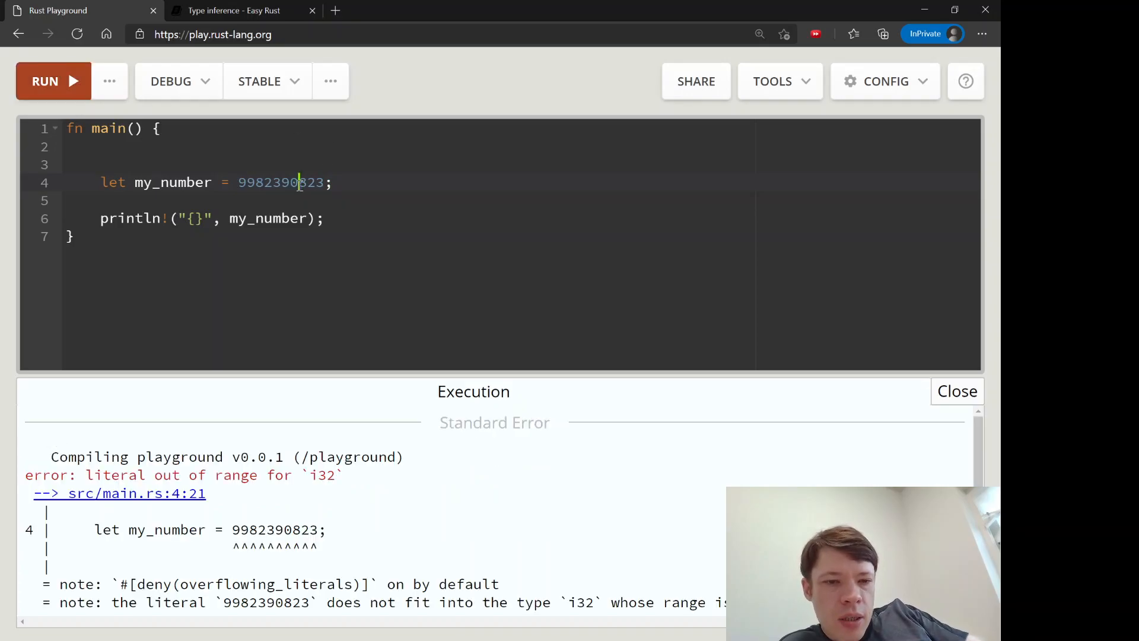
text(_)
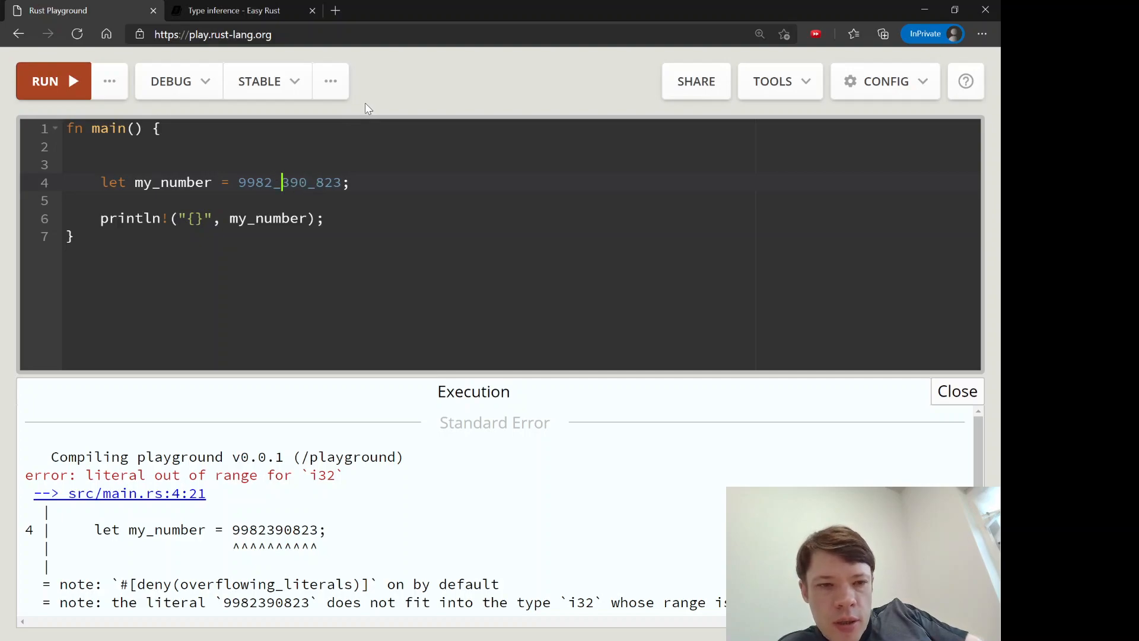
text(_)
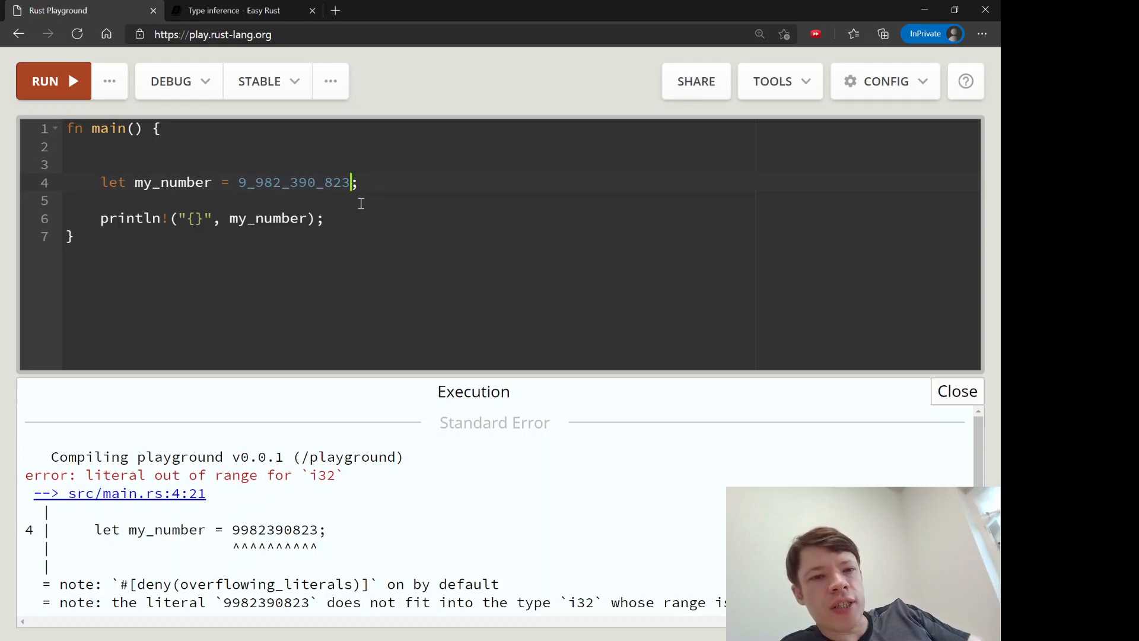
text(// i32)
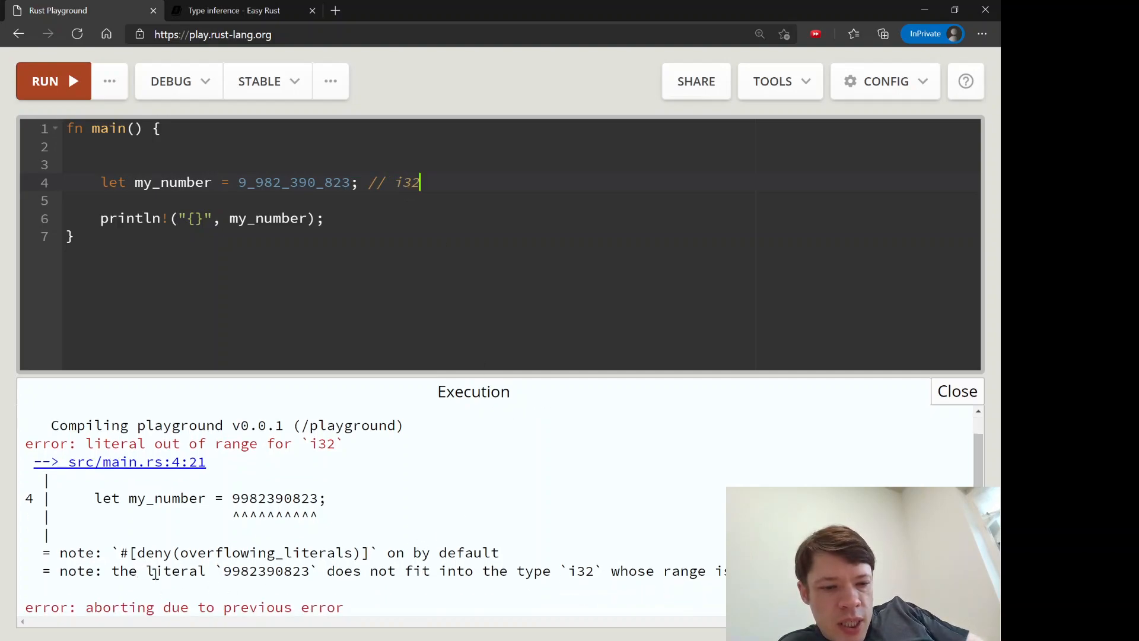
drag(153, 571, 637, 571)
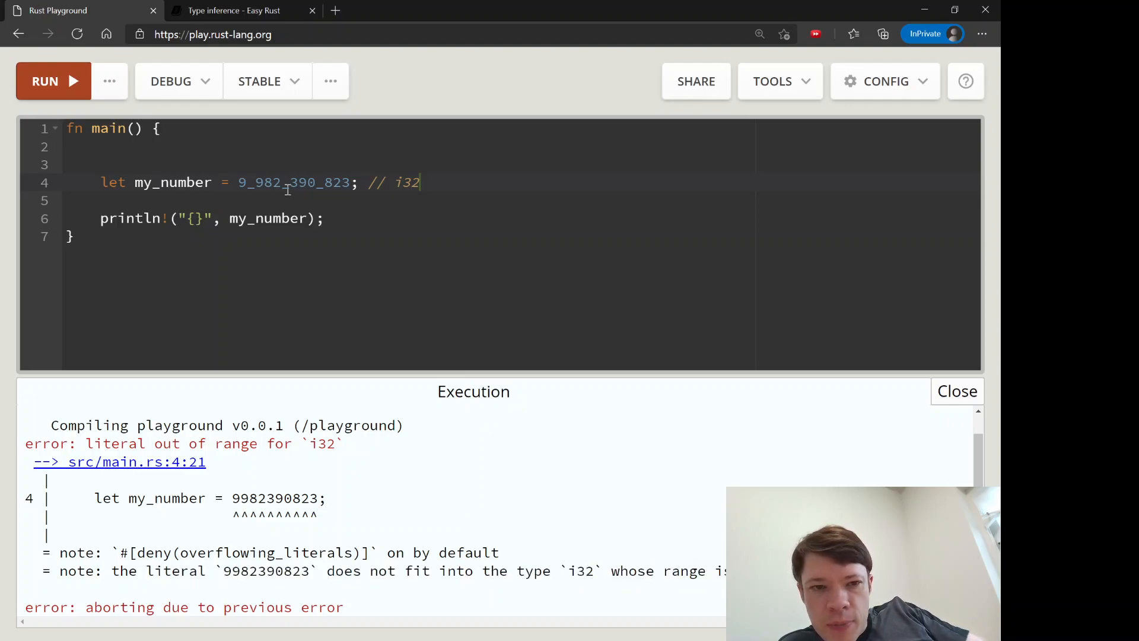
text(_)
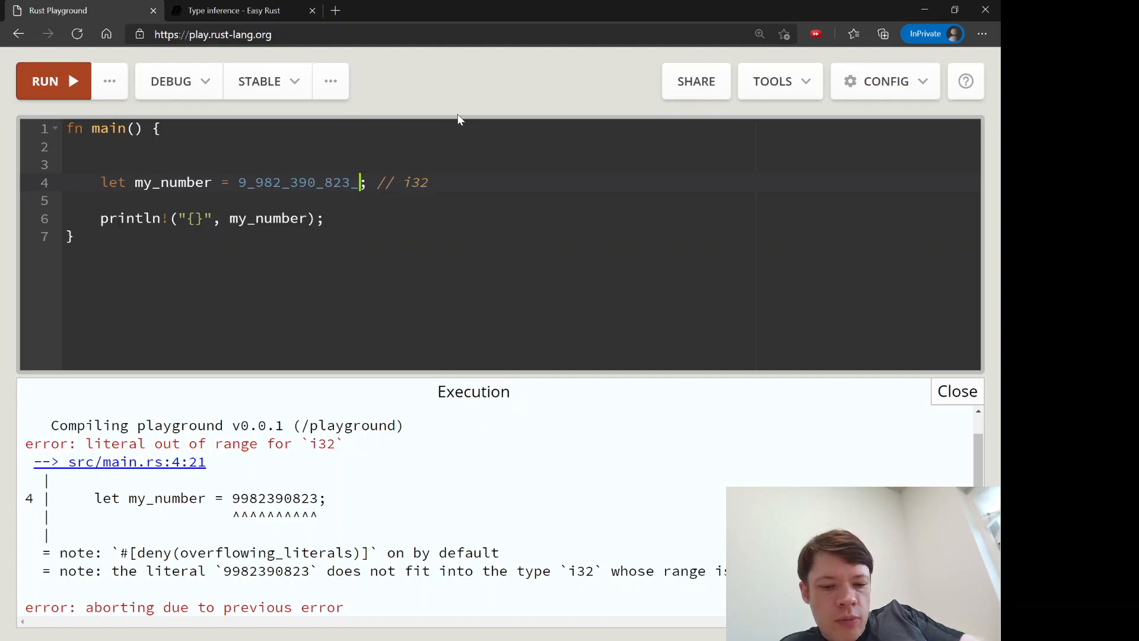
text(i64)
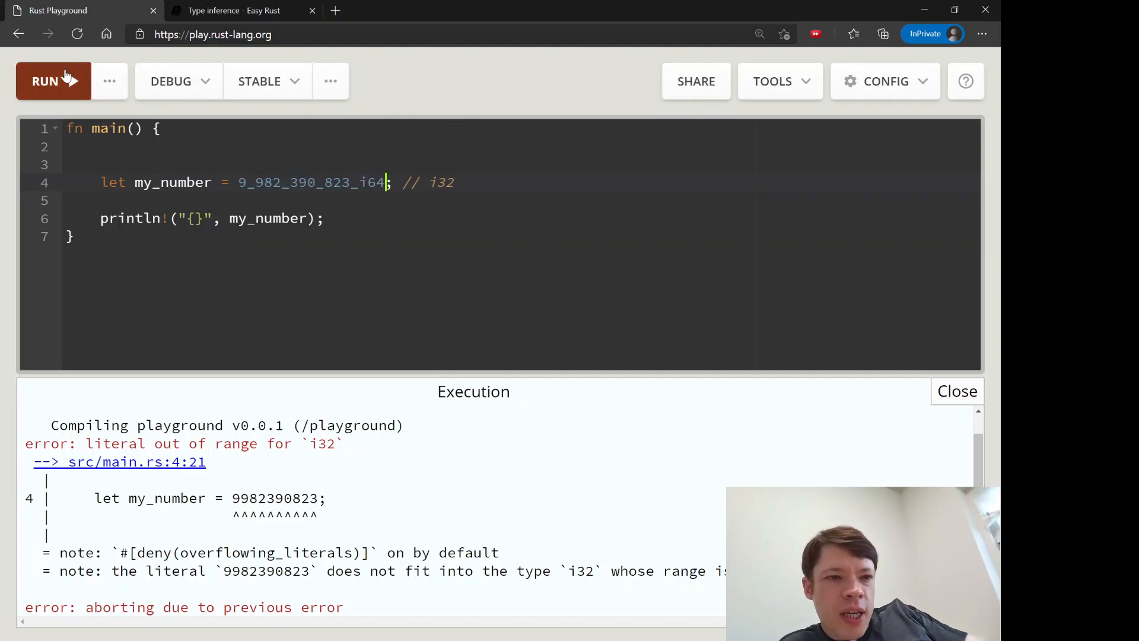
click(45, 81)
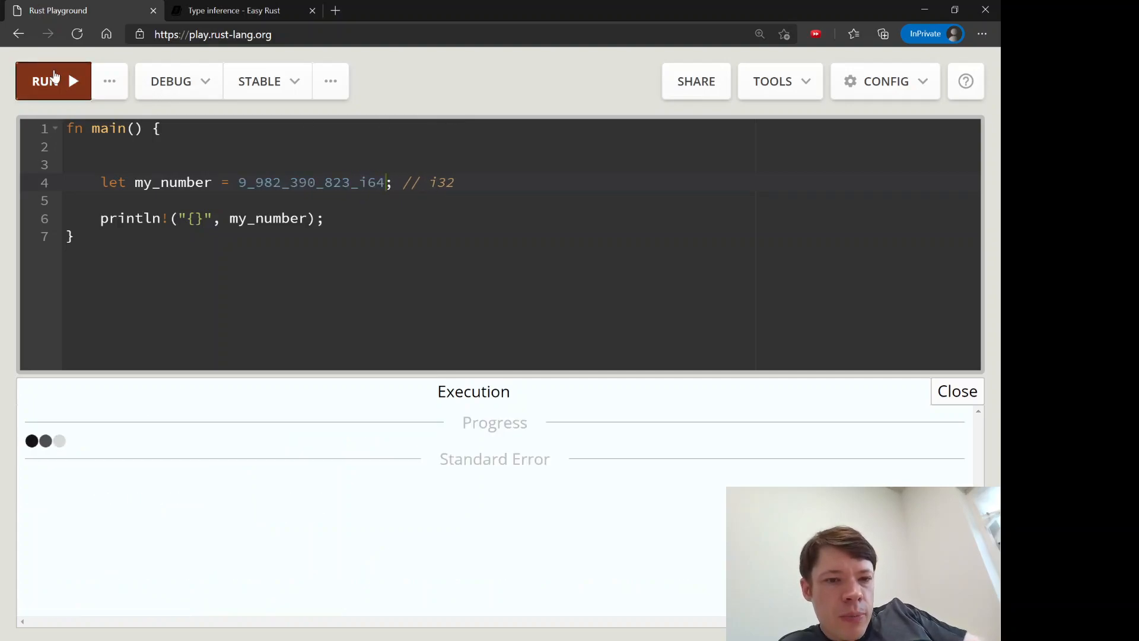
click(45, 81)
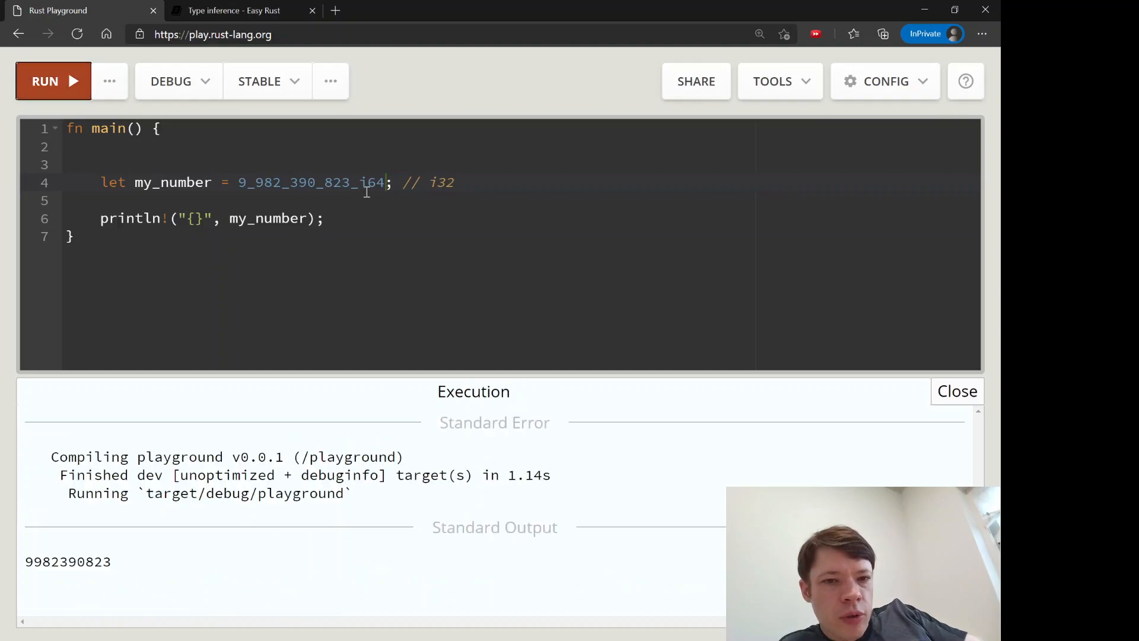
double_click(370, 182)
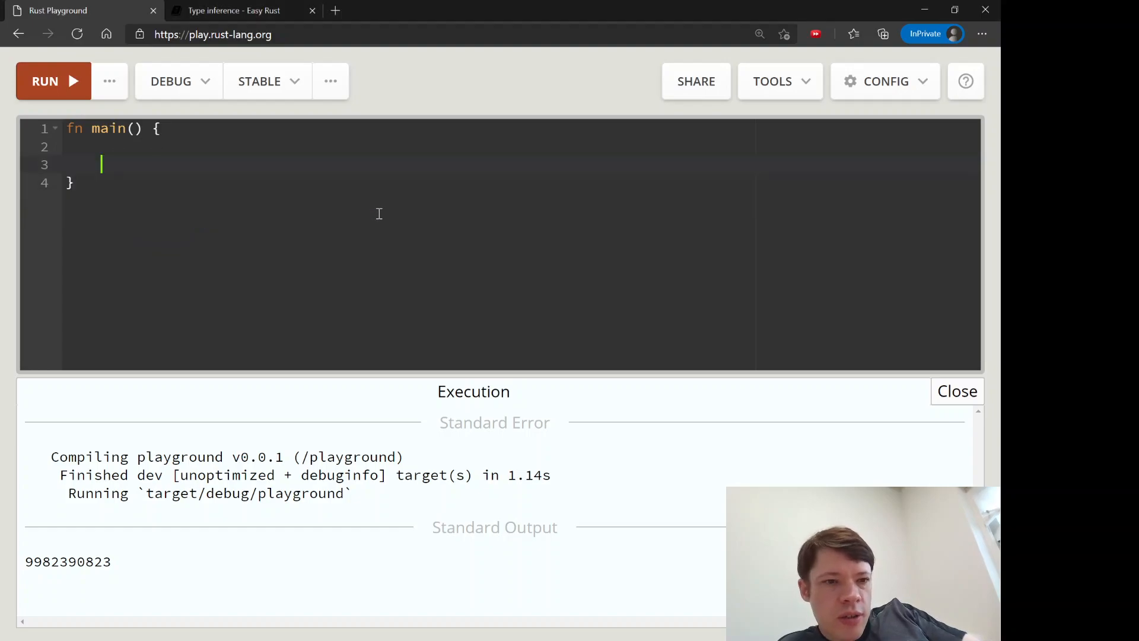
Write a floats comment noting f32, f64 and start a new line.
text(floats)
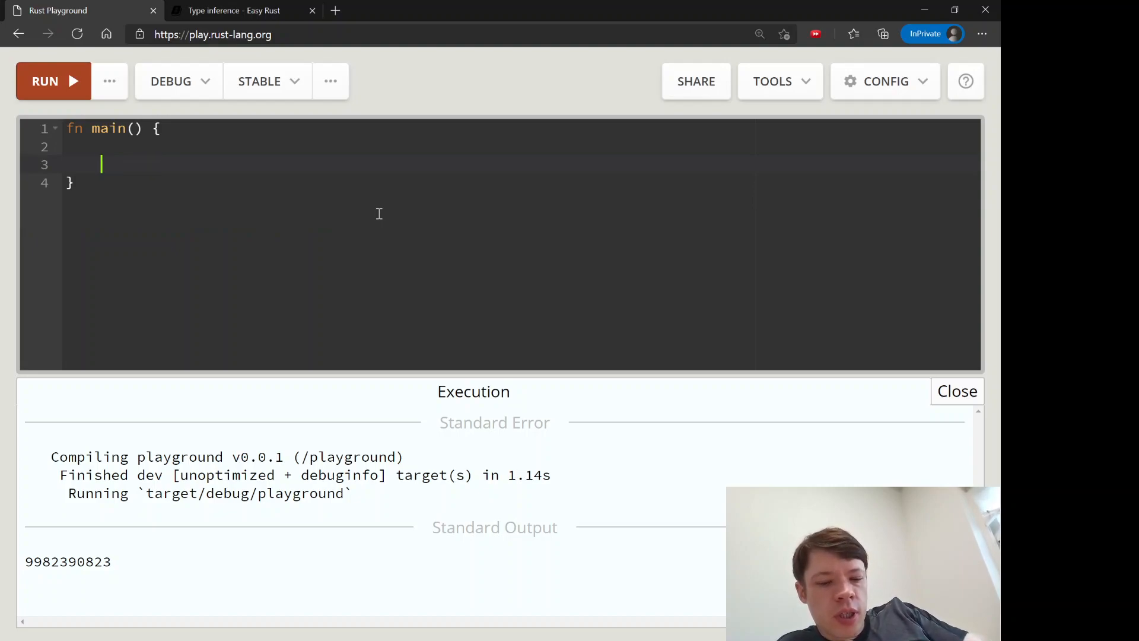
text(f32, f64)
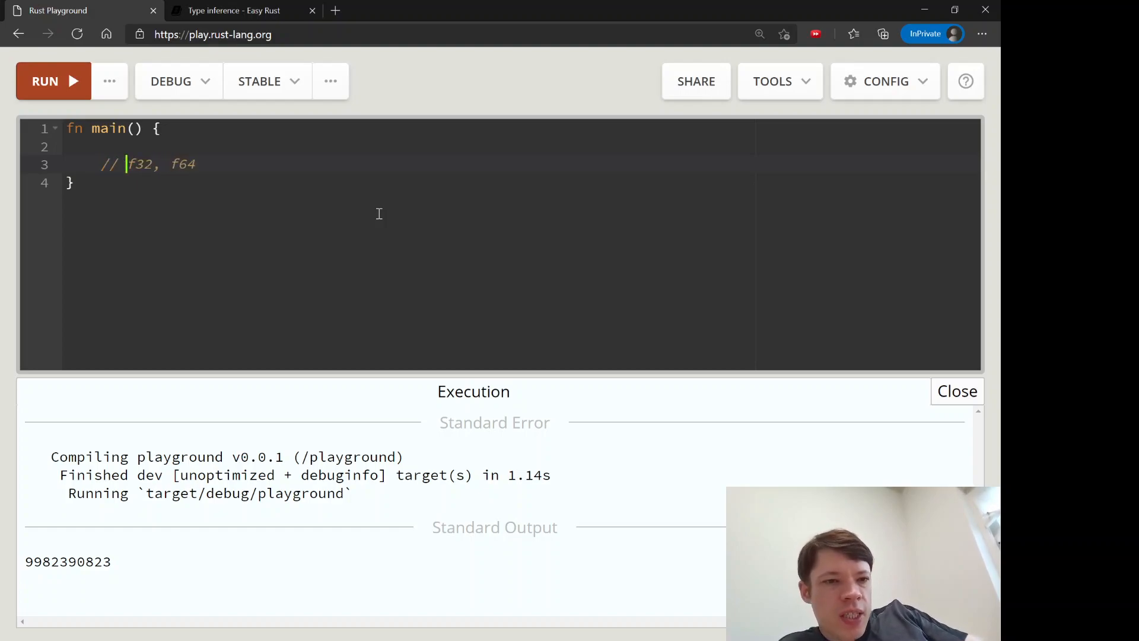
key(Enter)
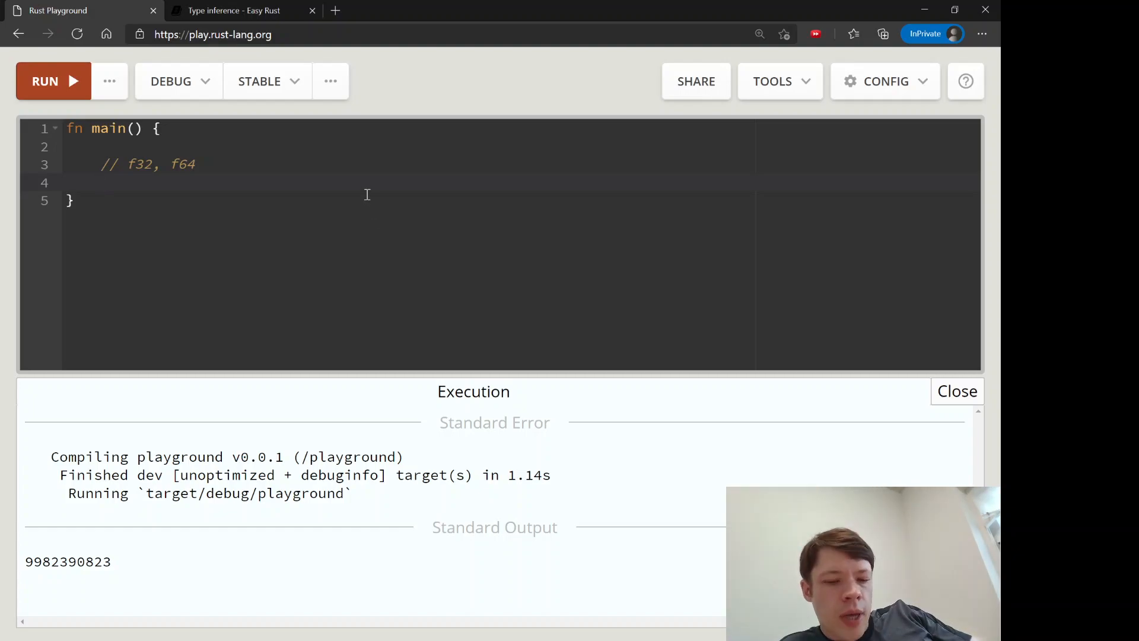
Declare let my_float = 5.; // f64, trimming the literal from 5.5 to 5.
text(my)
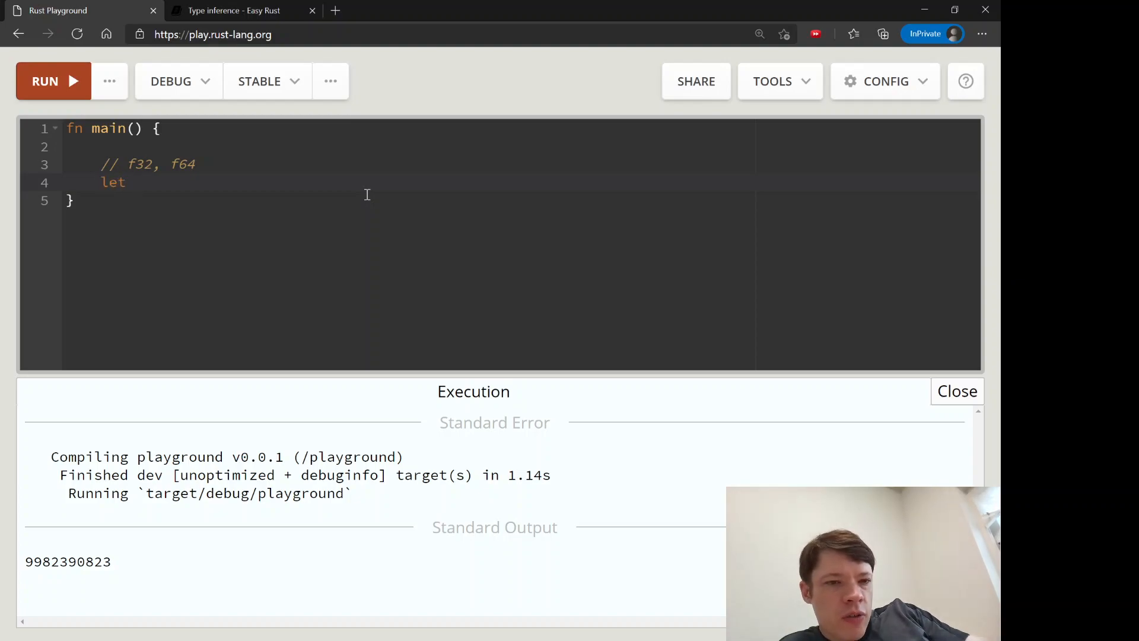
double_click(182, 164)
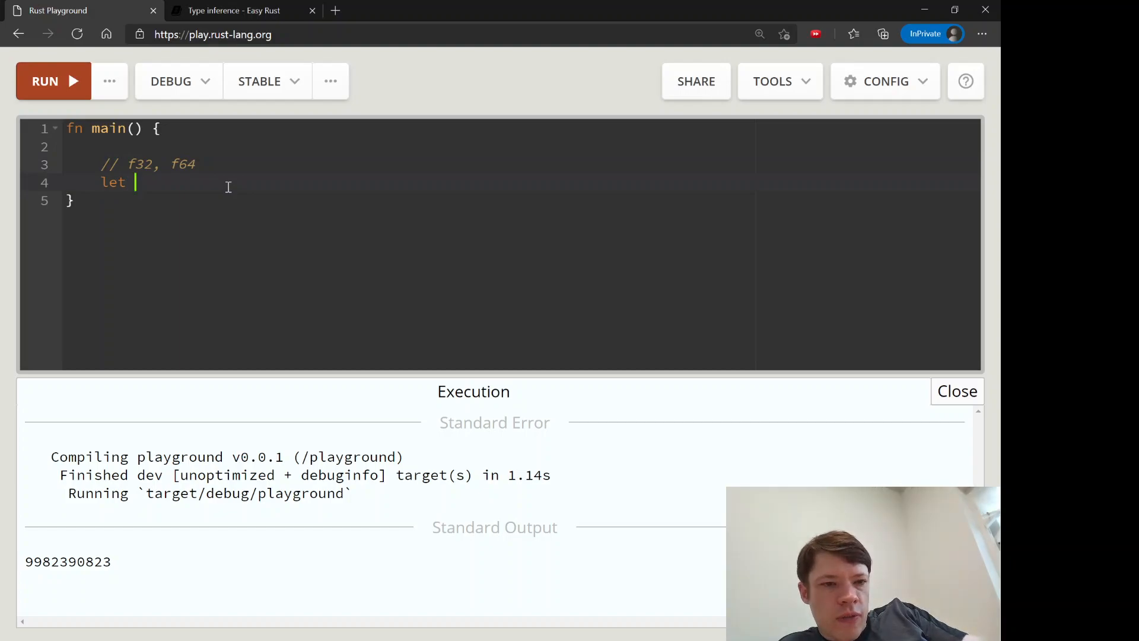
text(my_nu)
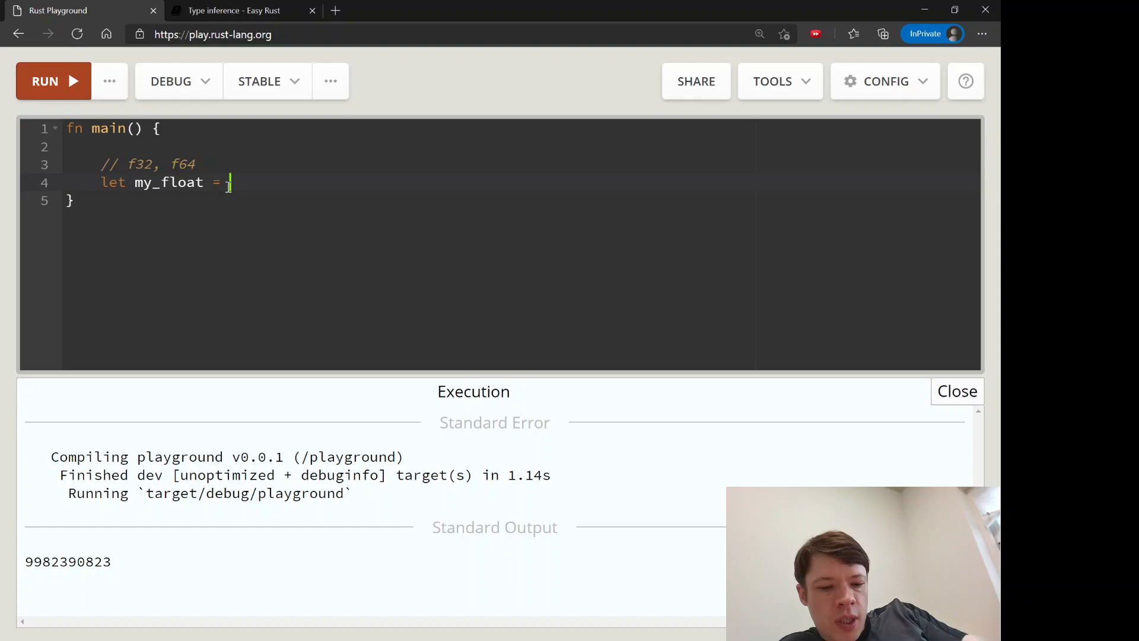
text(5.5; //)
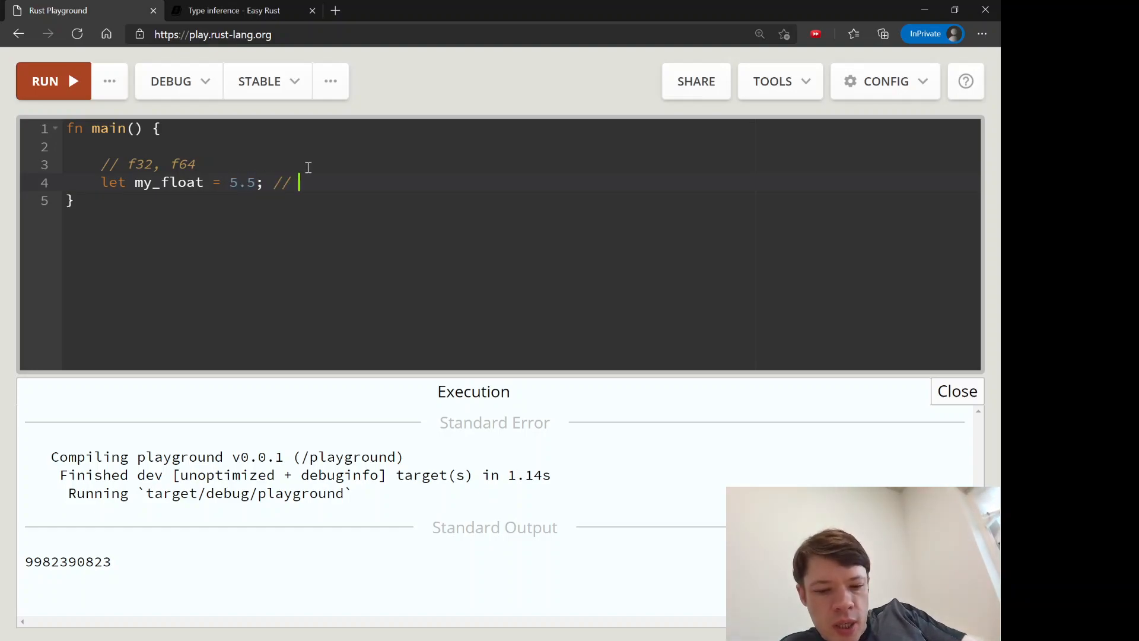
text(f64)
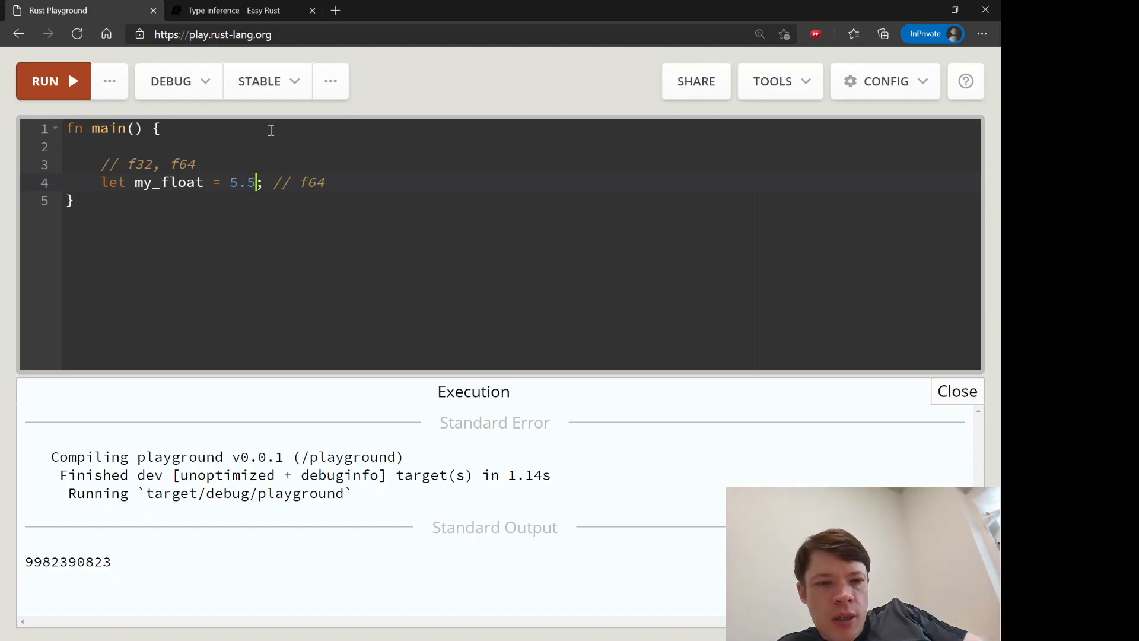
key(Backspace)
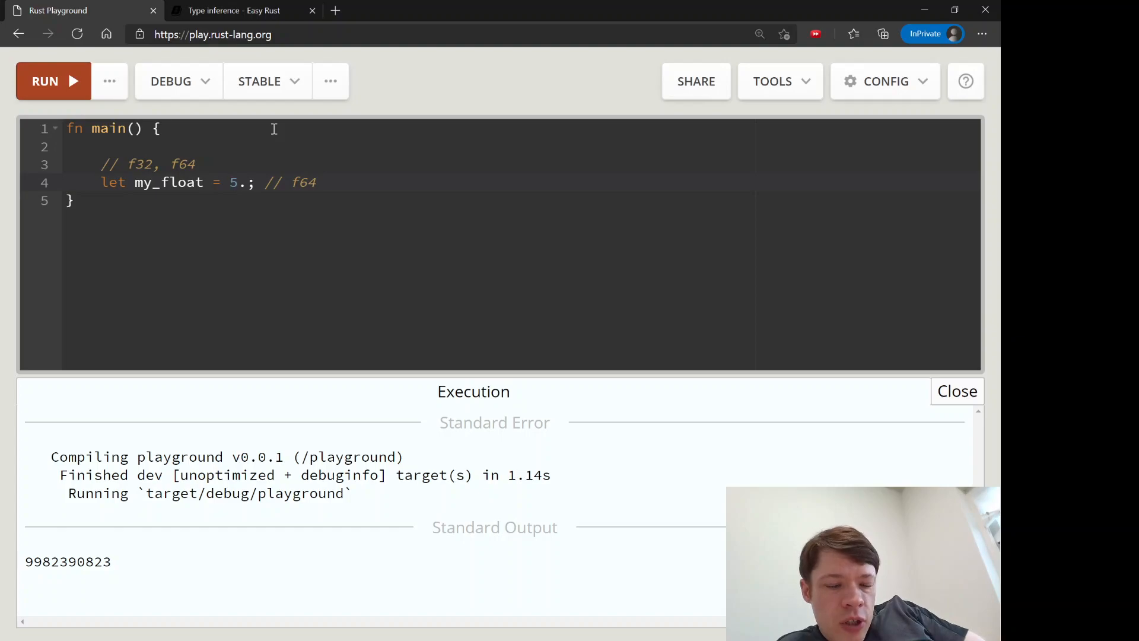
double_click(236, 183)
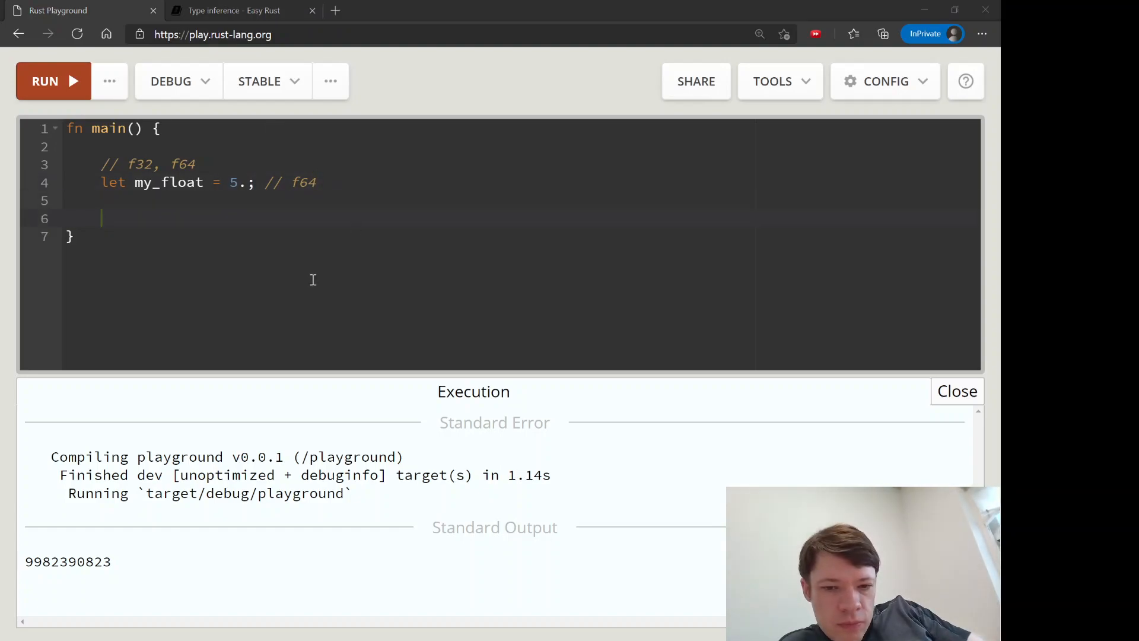
mouse_move(159, 364)
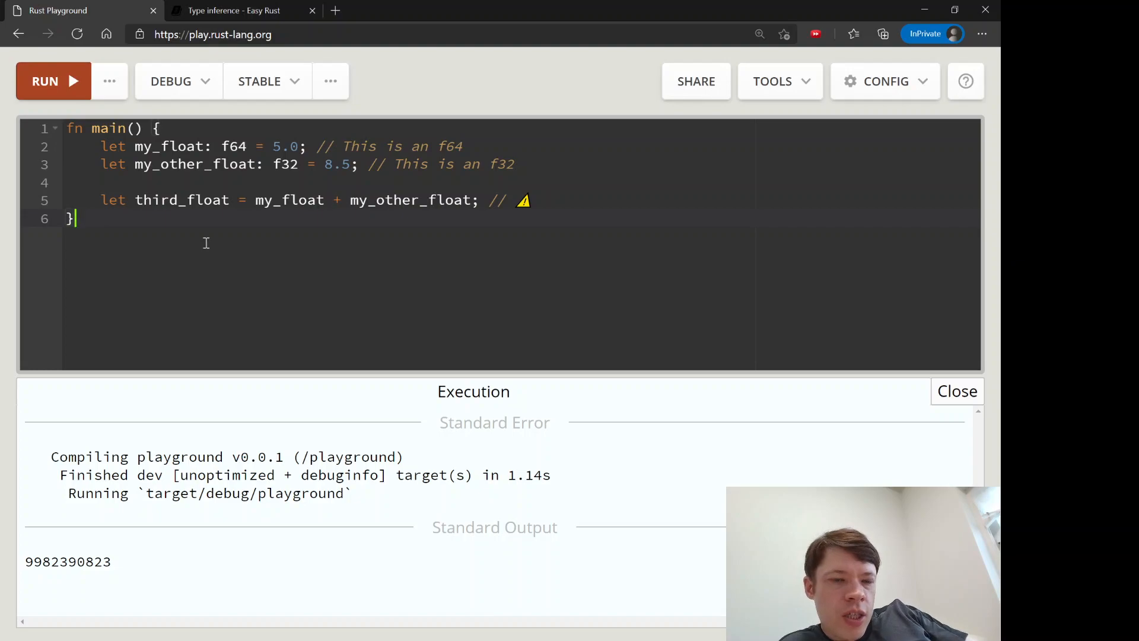
Review the pasted example: my_float: f64, my_other_float: f32 and the addition line.
double_click(169, 146)
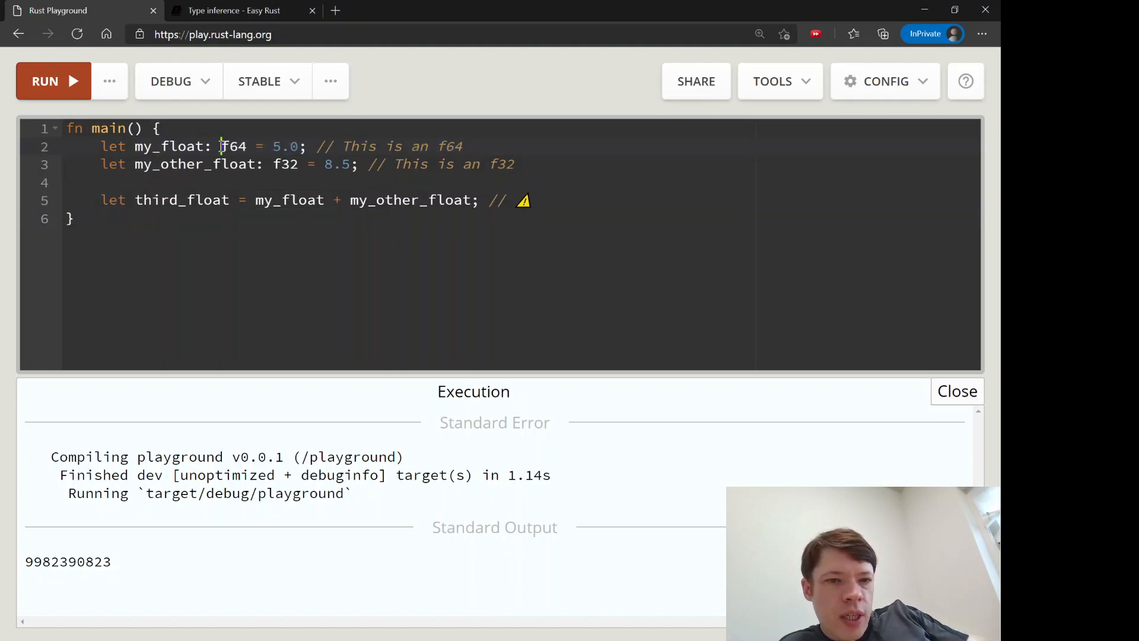
double_click(232, 146)
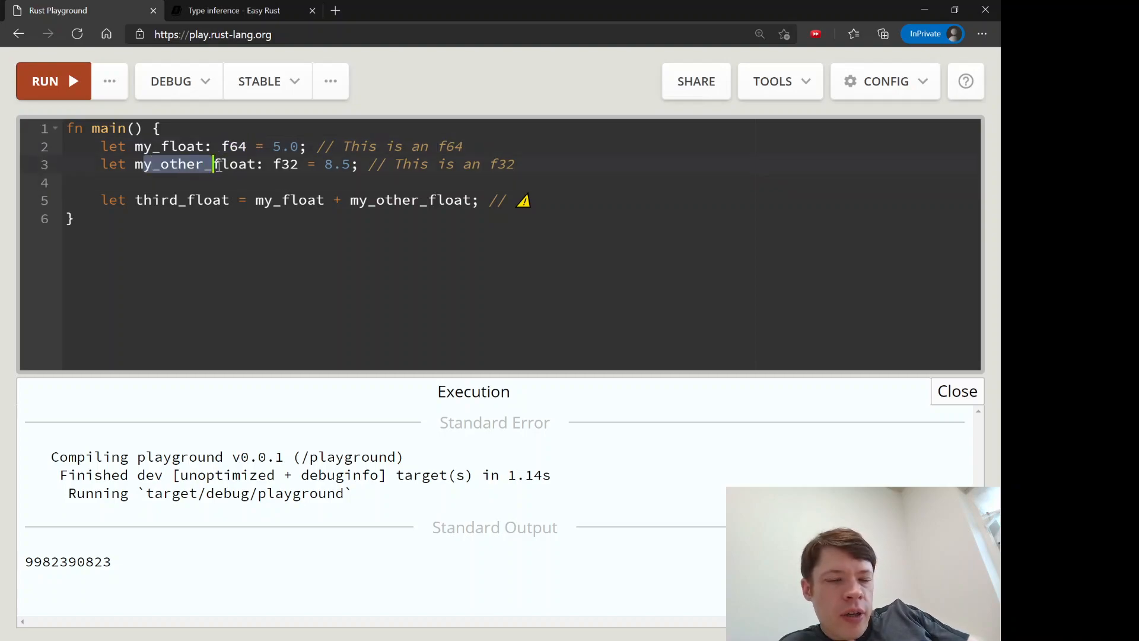
double_click(285, 165)
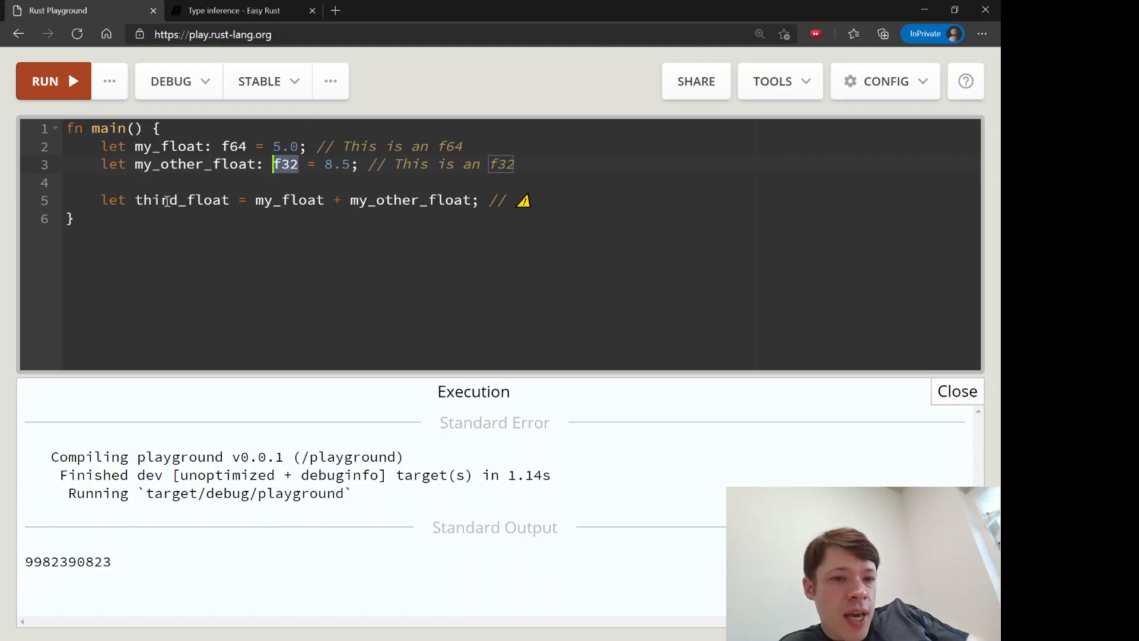
double_click(178, 200)
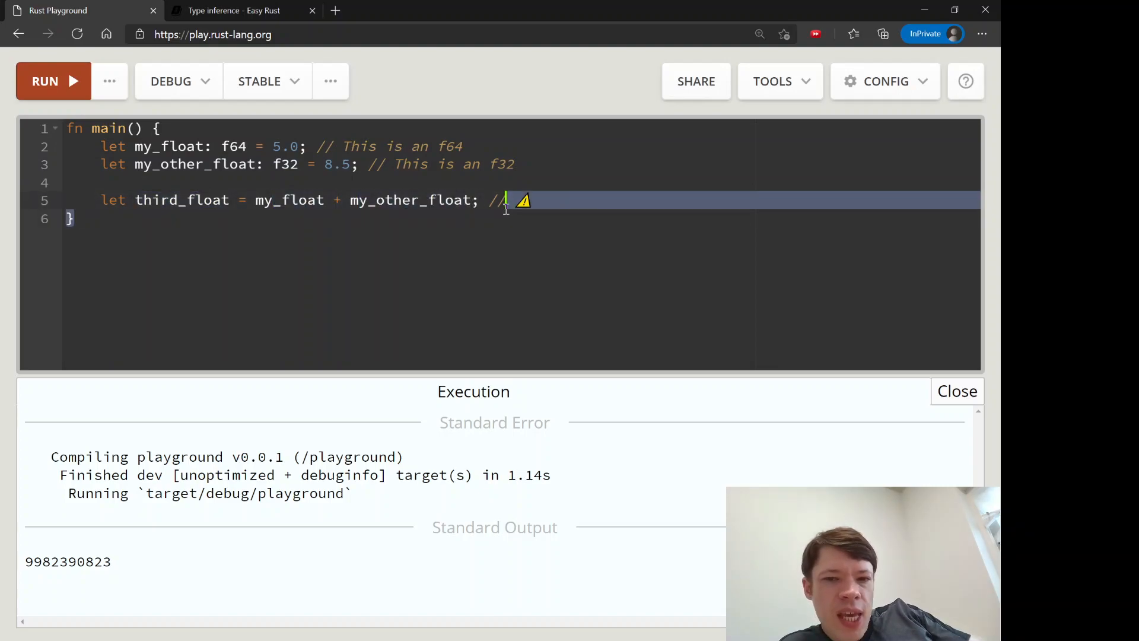
Run to get the 'no implementation for f64 + f32' error and select my_float's f64 annotation for removal.
click(46, 81)
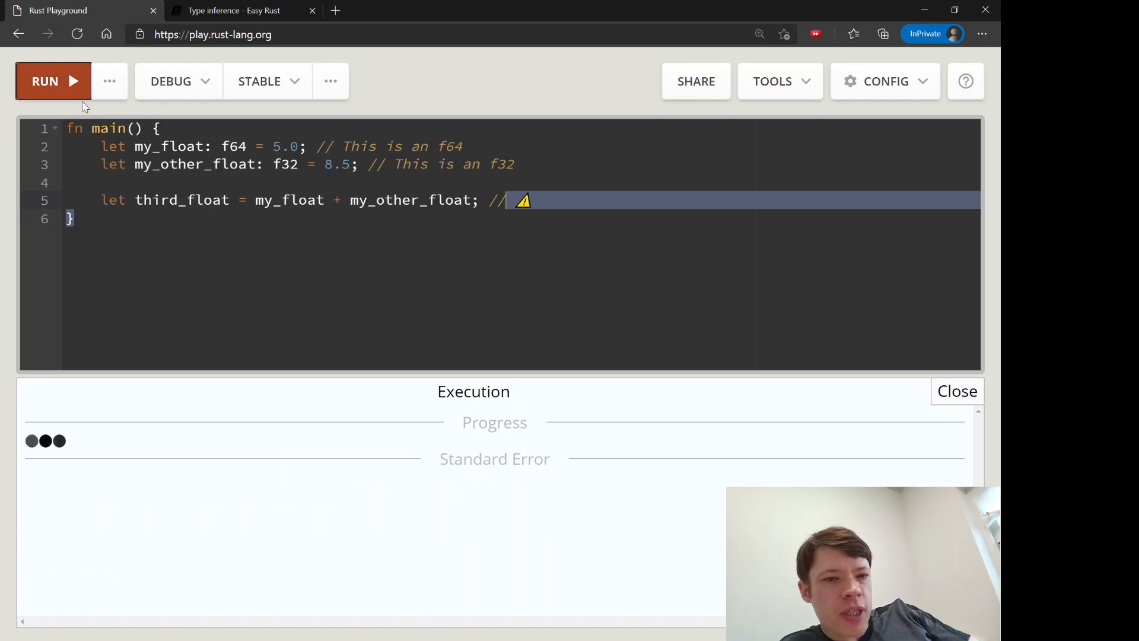
click(46, 80)
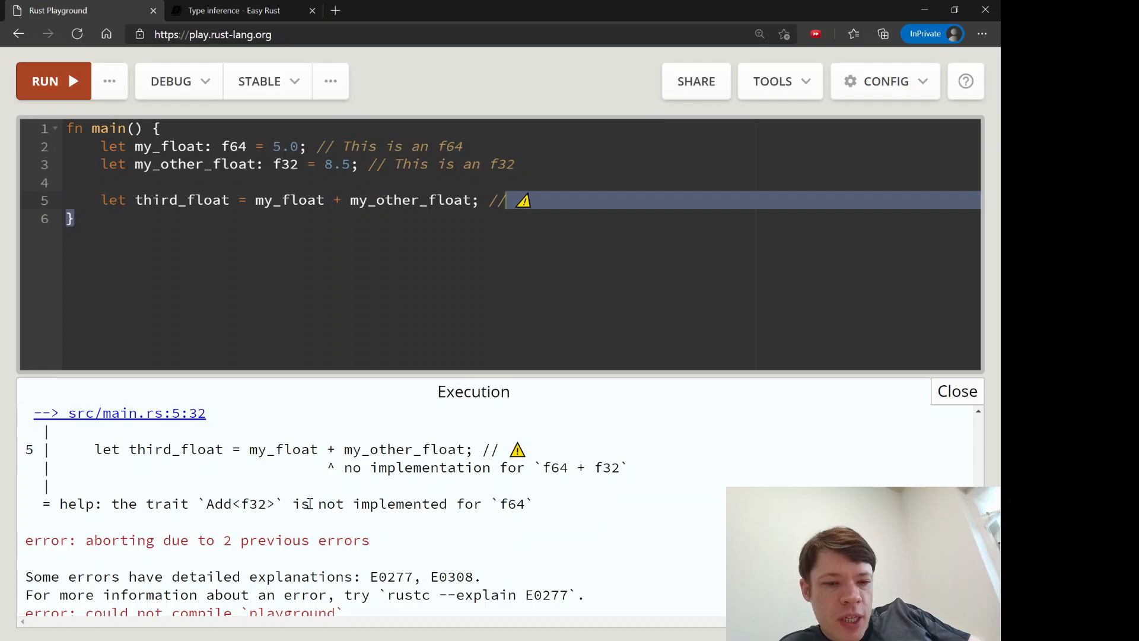
double_click(169, 504)
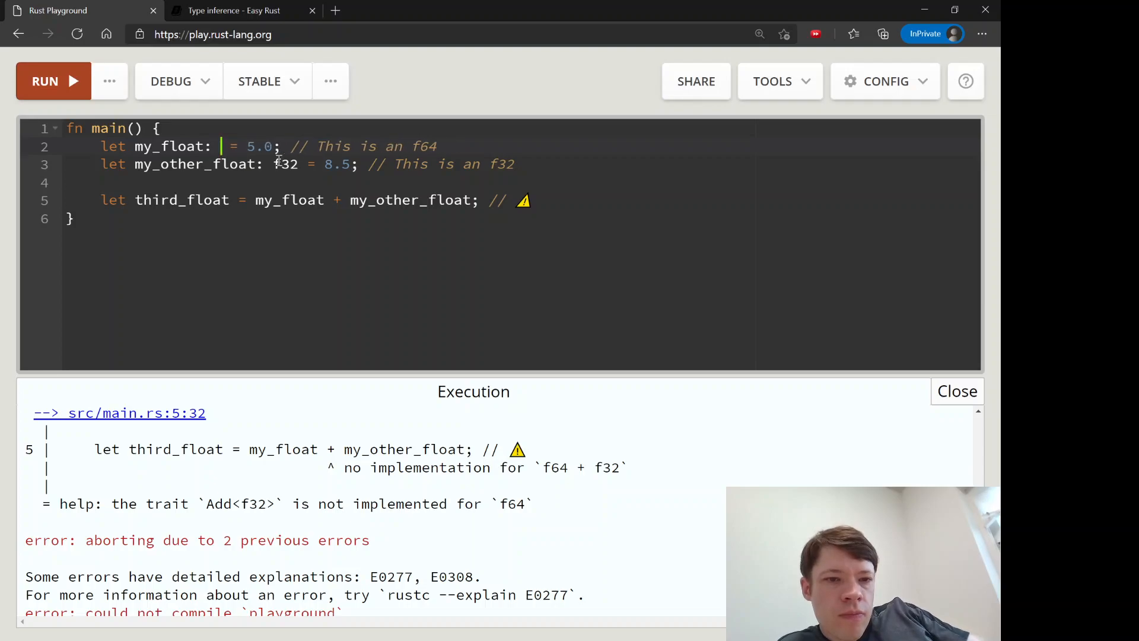
Remove the leftover colon and run so the addition compiles with only an unused-variable warning.
key(Backspace)
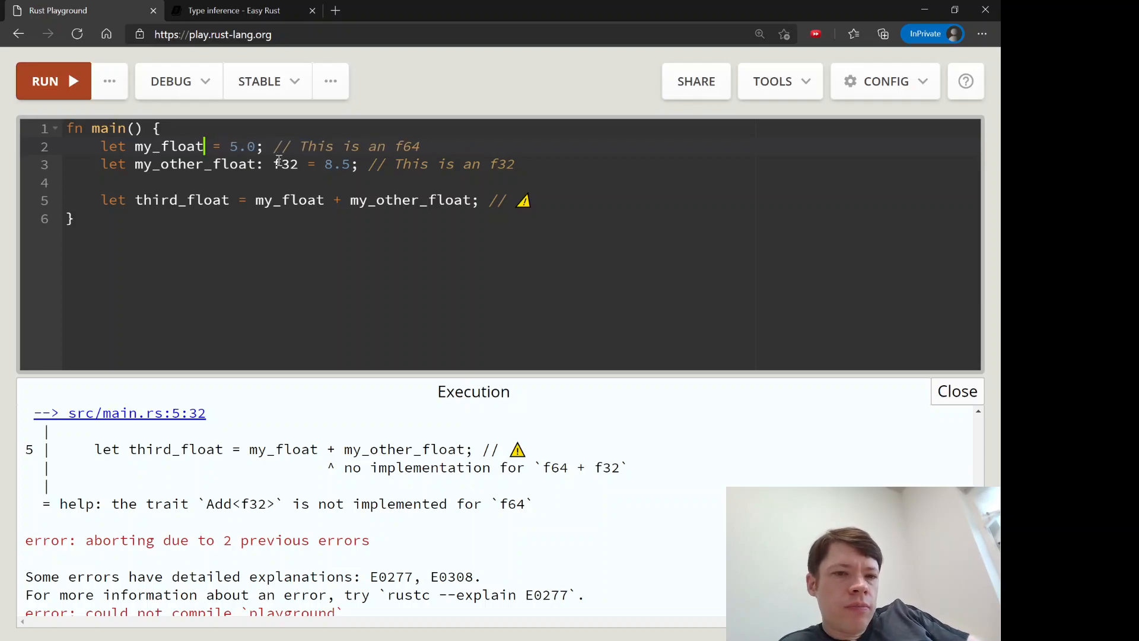
click(43, 80)
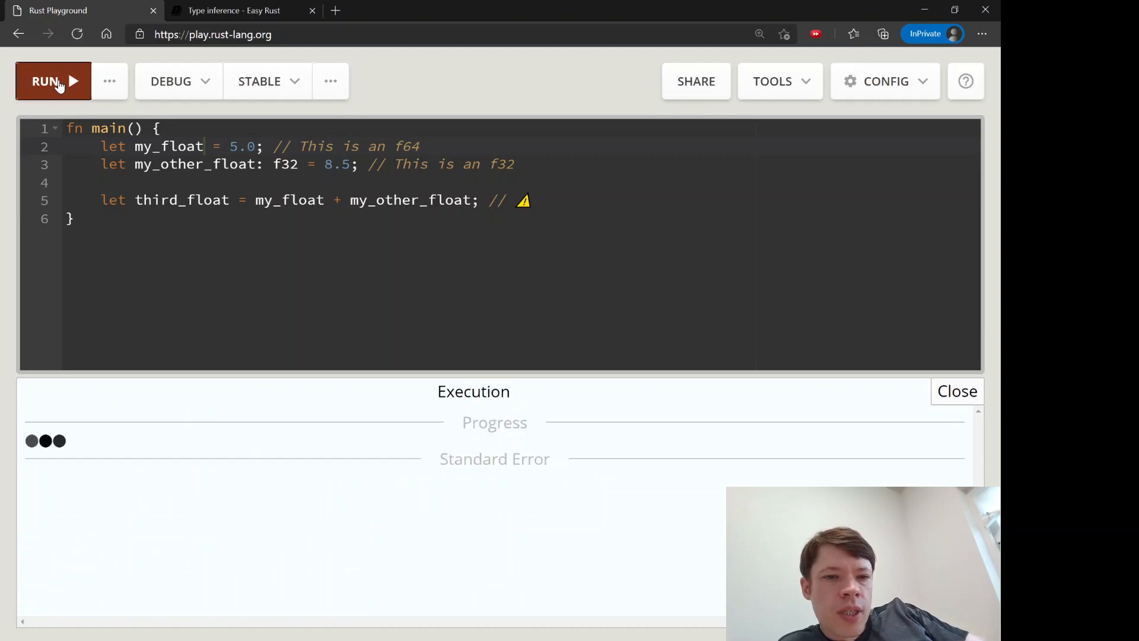
click(45, 80)
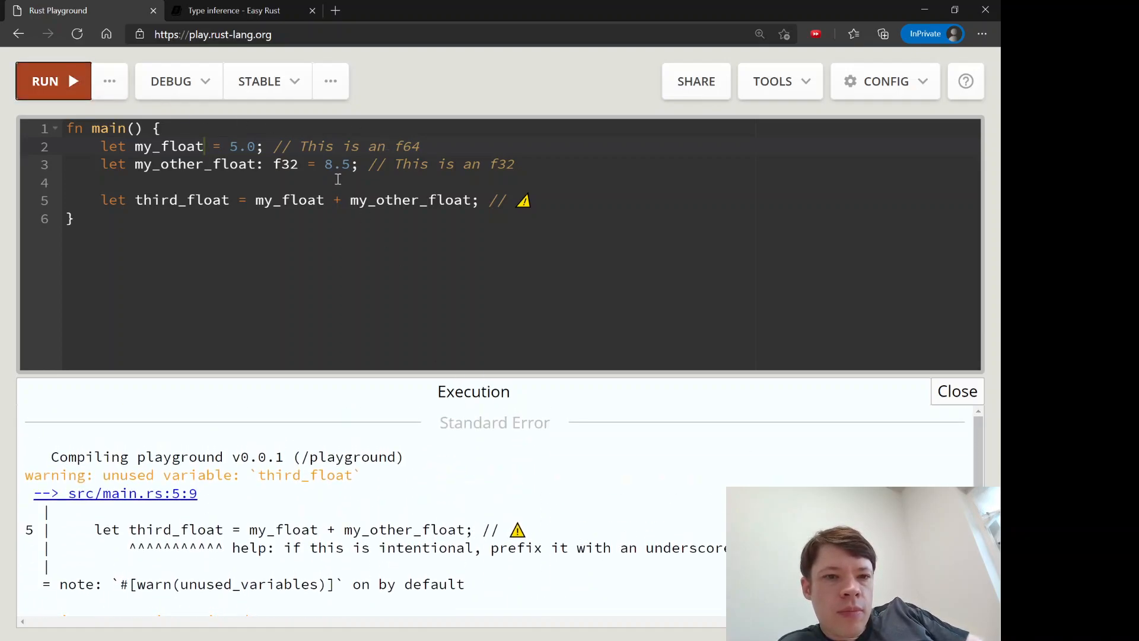
Change my_float's comment from f64 to f32.
double_click(282, 164)
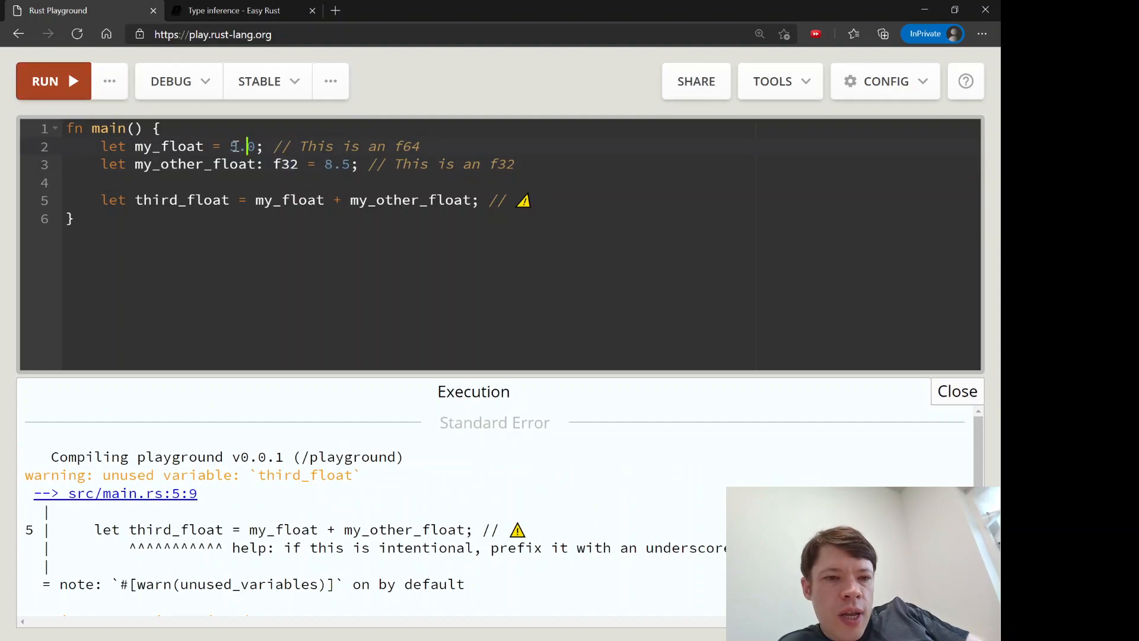
text(5)
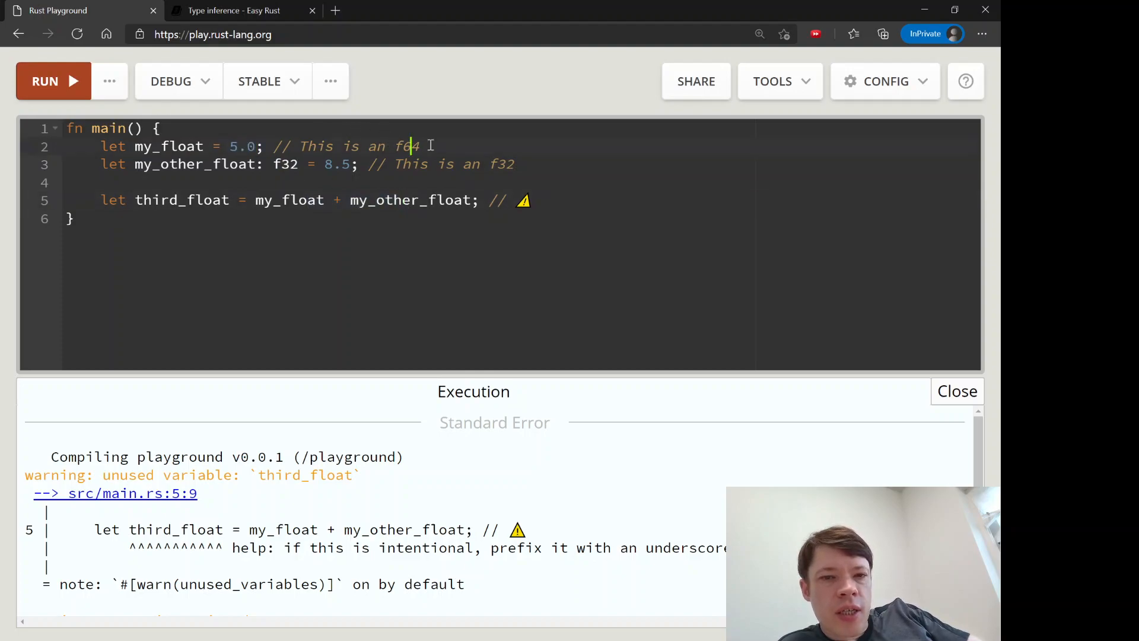
text(32)
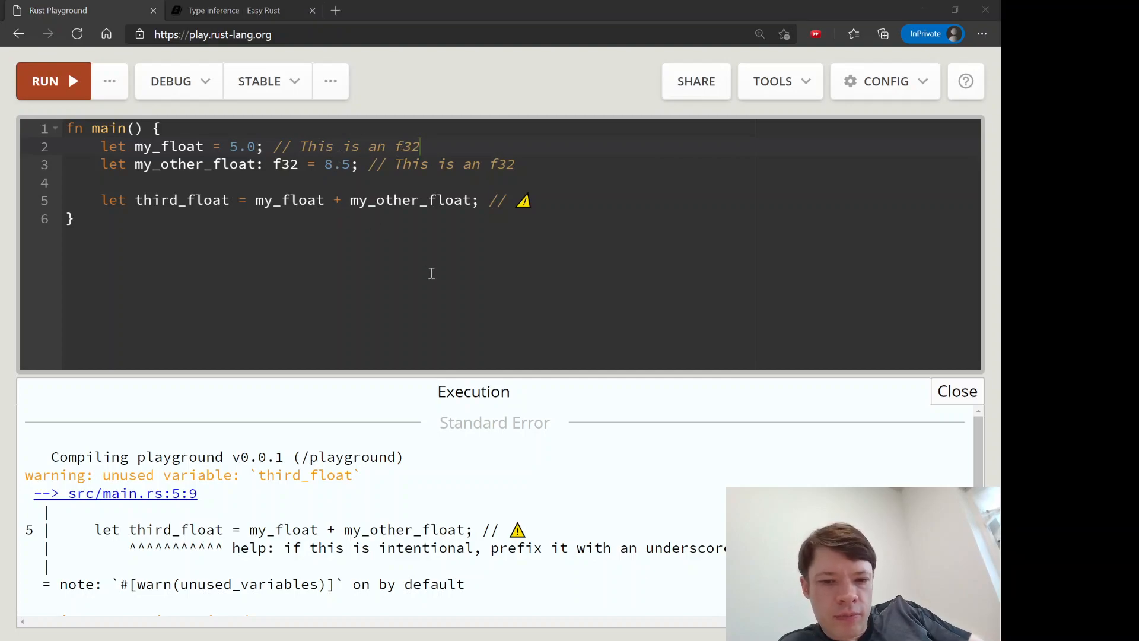
mouse_move(396, 288)
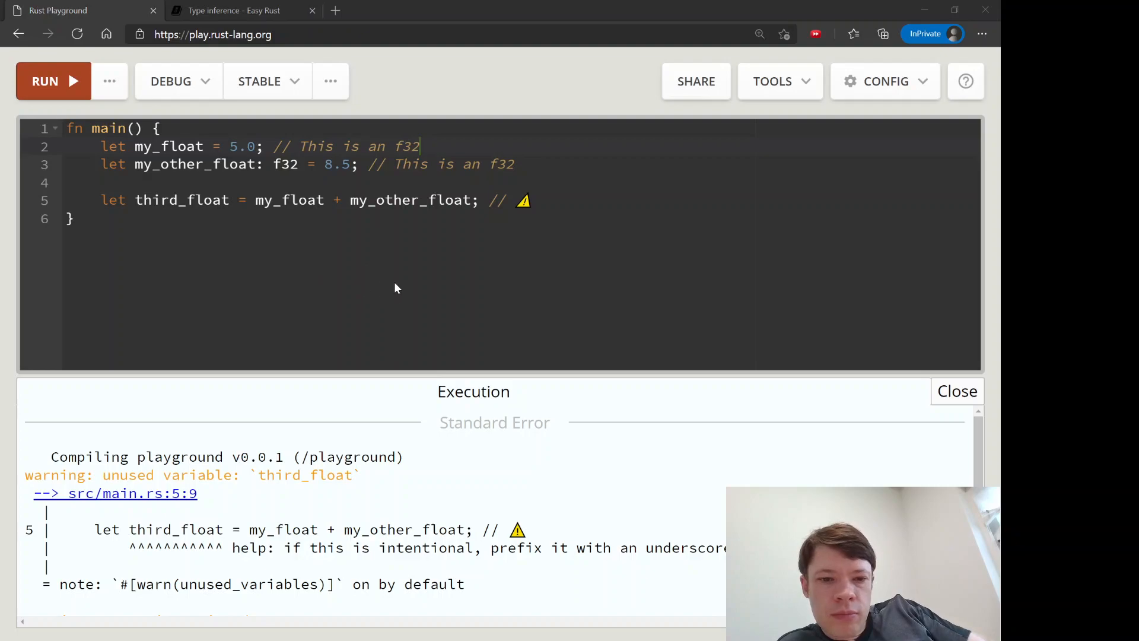
mouse_move(280, 347)
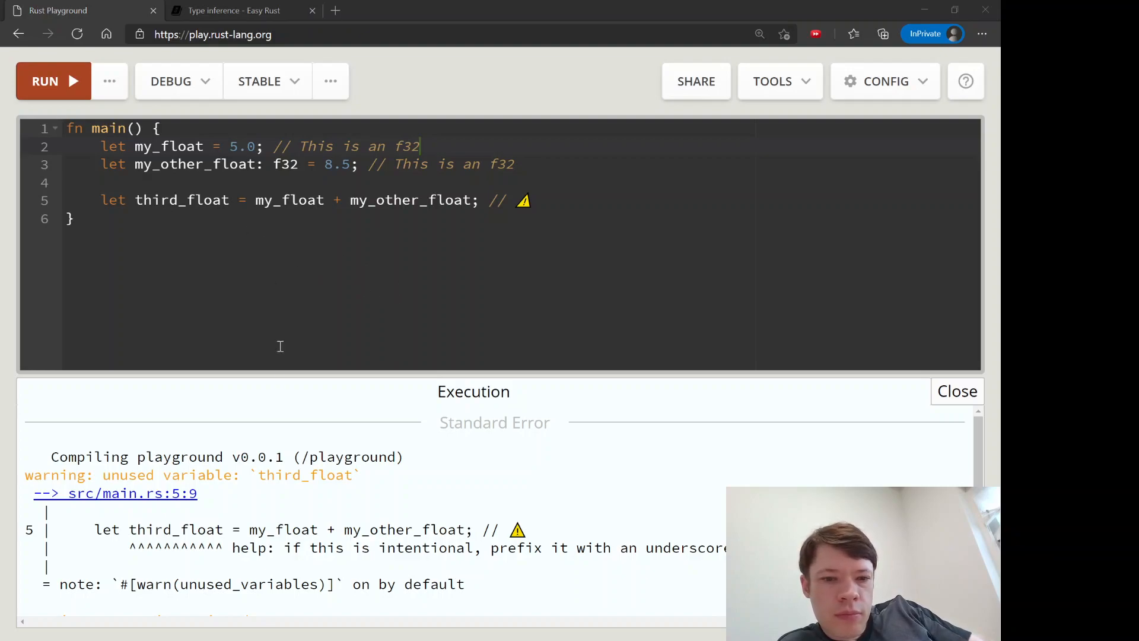